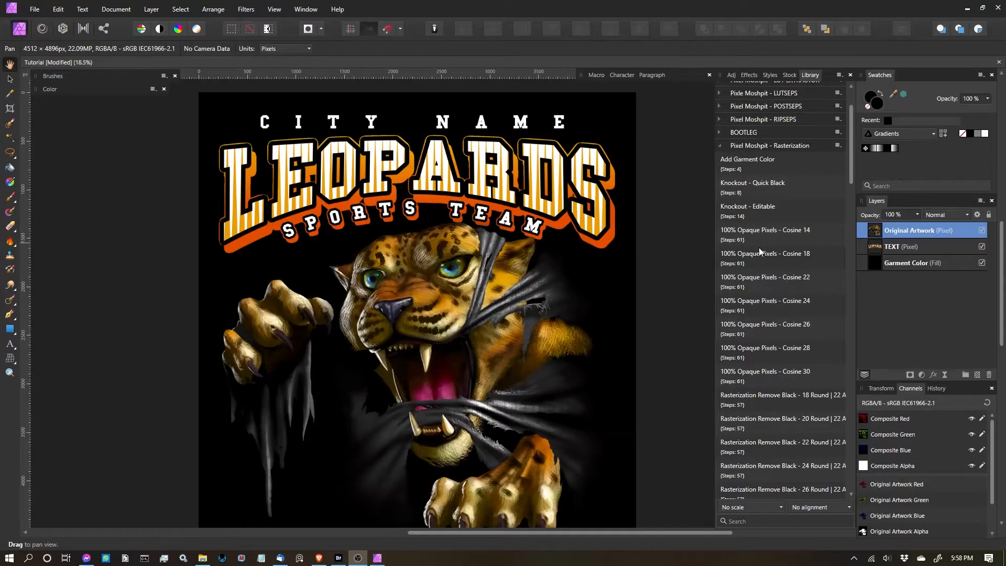
Hide the team name text and black garment colour so only the leopard artwork shows
scroll("down", 3)
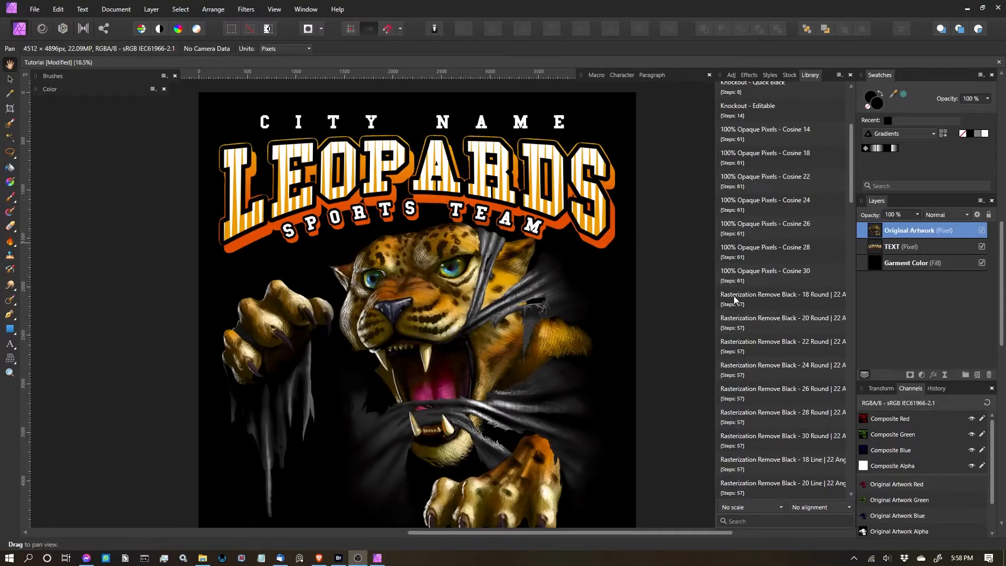
mouse_move(815, 302)
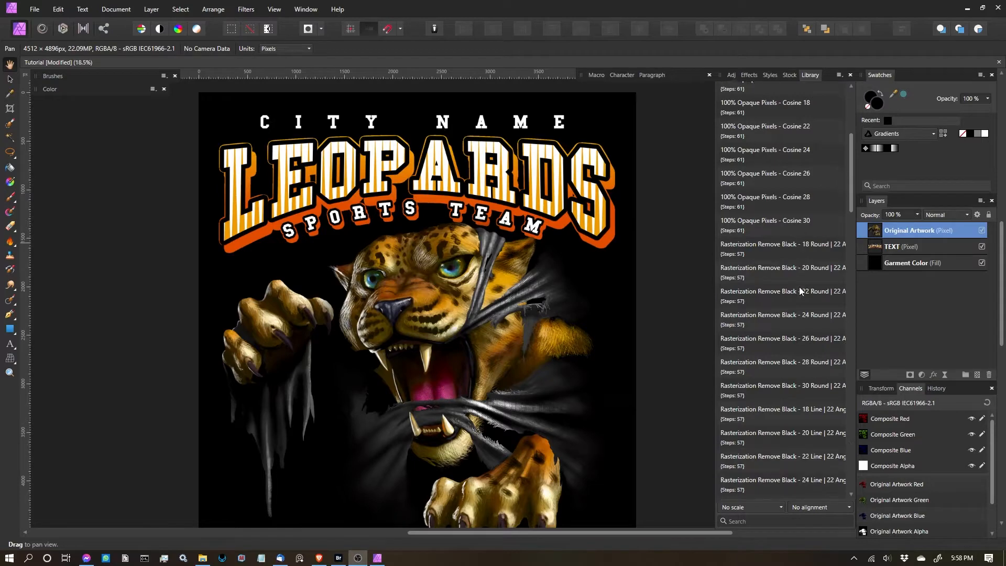
mouse_move(819, 250)
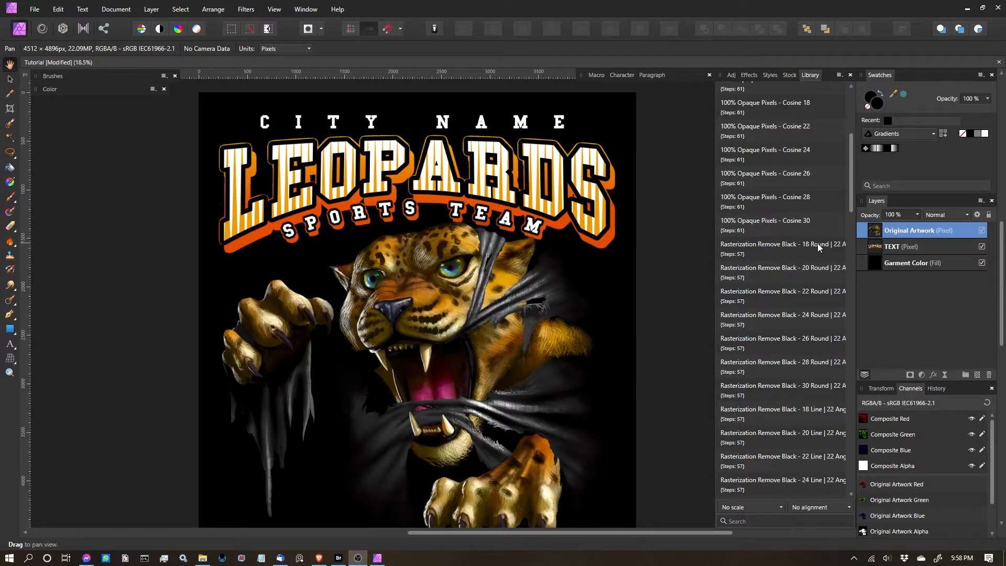
scroll("down", 3)
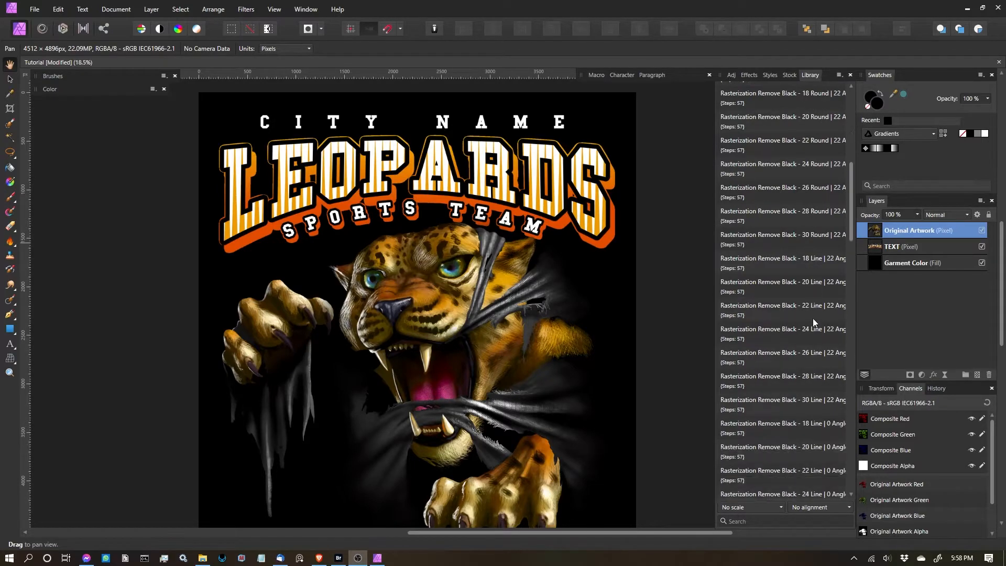
scroll("down", 3)
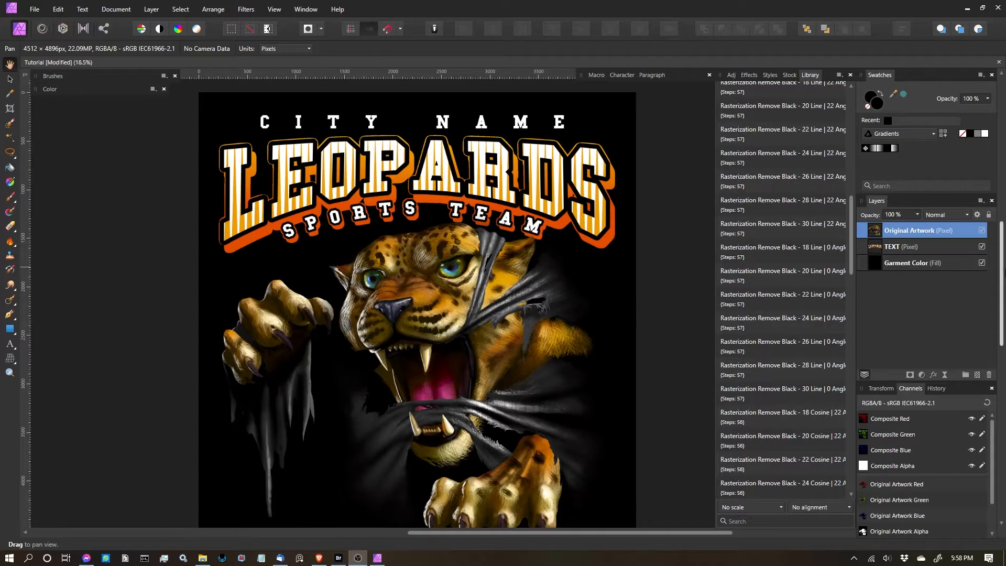
scroll("up", 3)
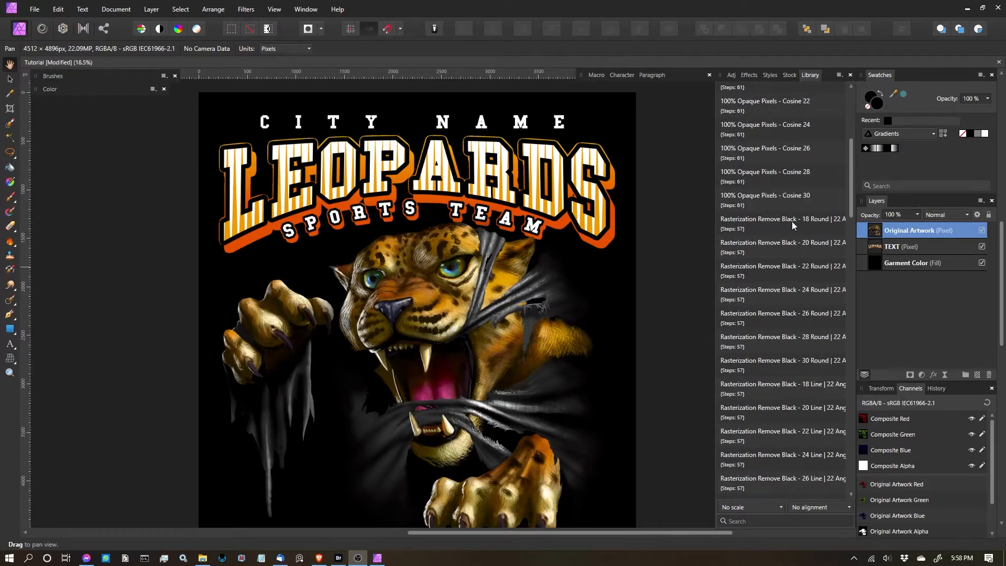
mouse_move(774, 225)
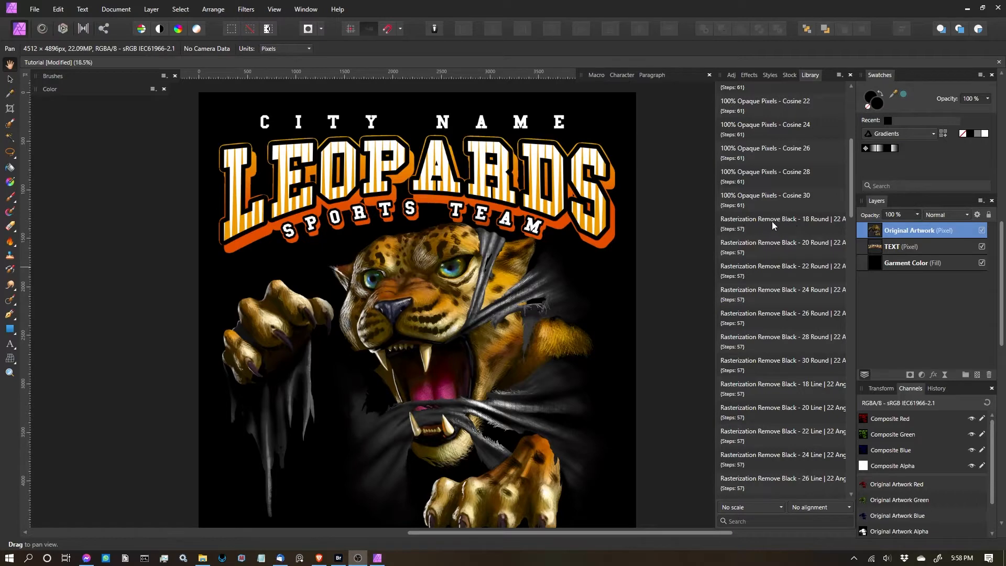
scroll("up", 3)
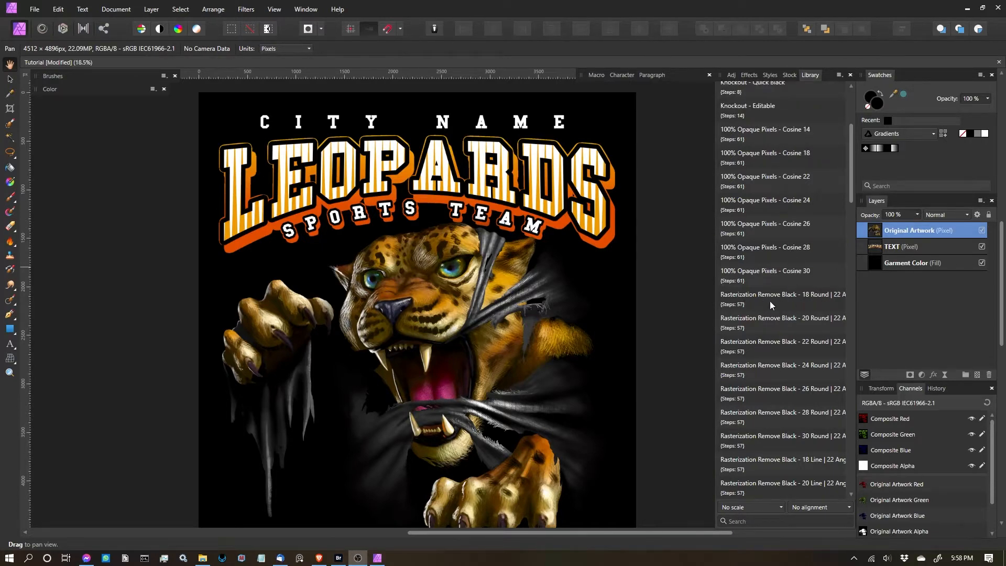
scroll("up", 3)
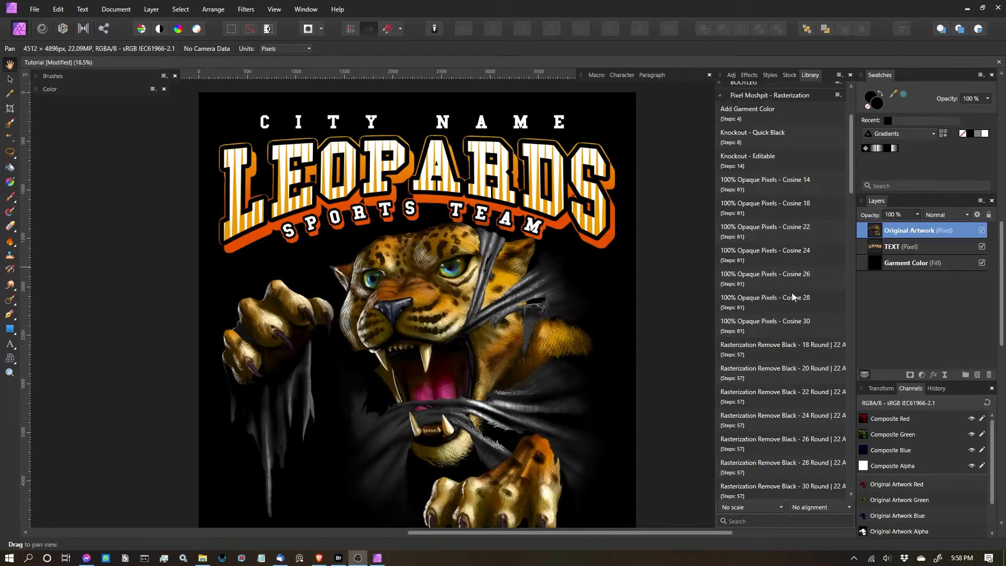
mouse_move(765, 158)
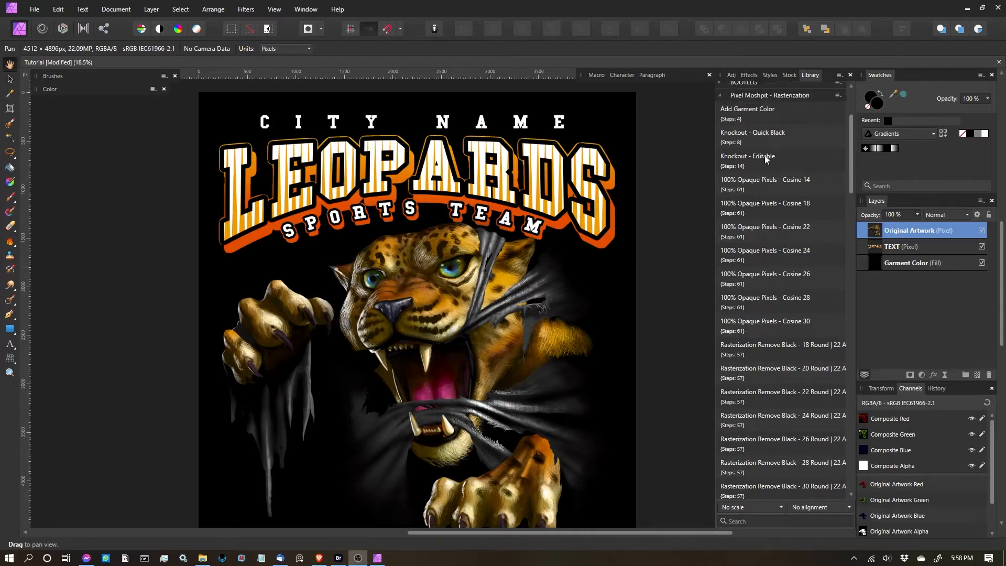
mouse_move(790, 174)
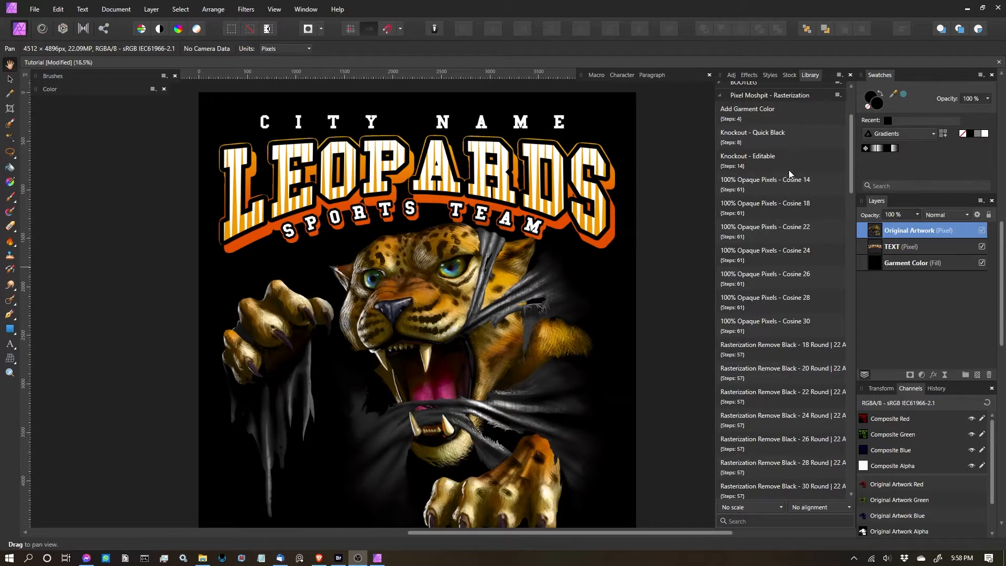
scroll("down", 3)
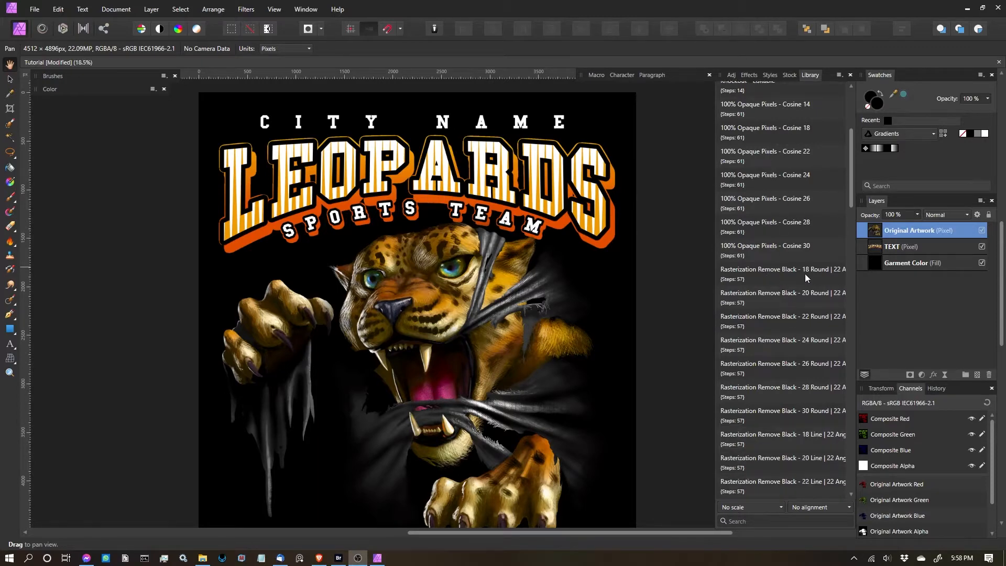
mouse_move(764, 279)
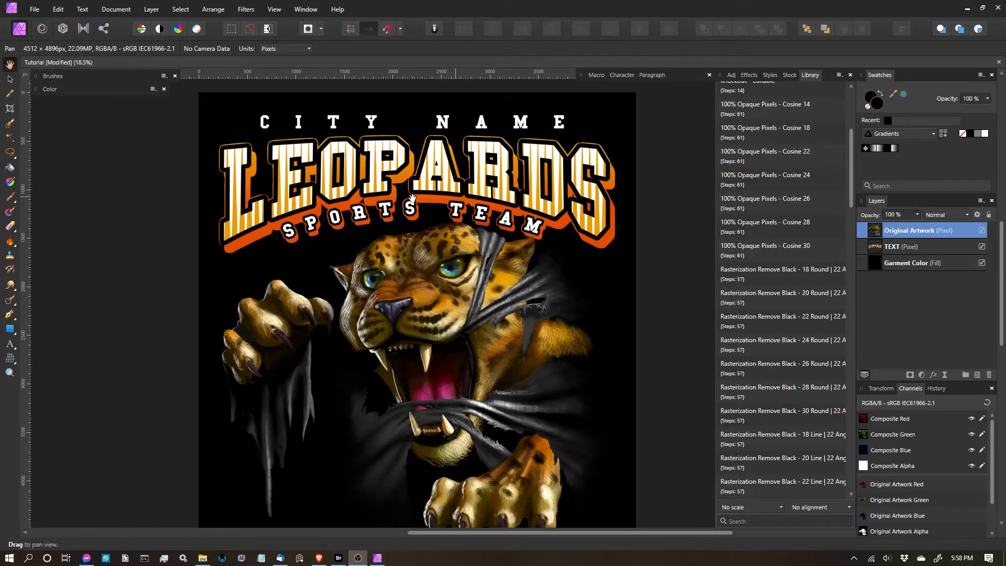
mouse_move(447, 319)
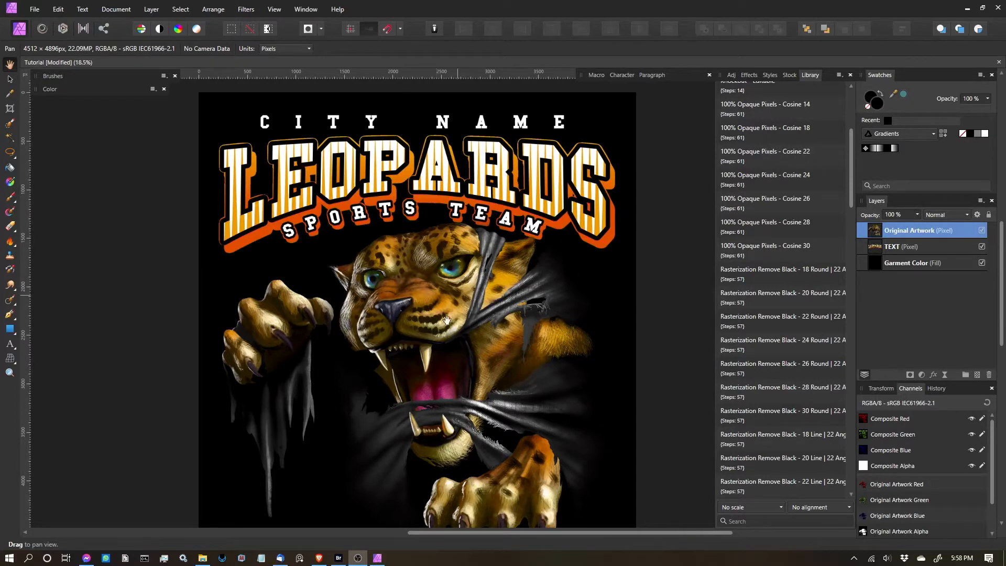
mouse_move(362, 270)
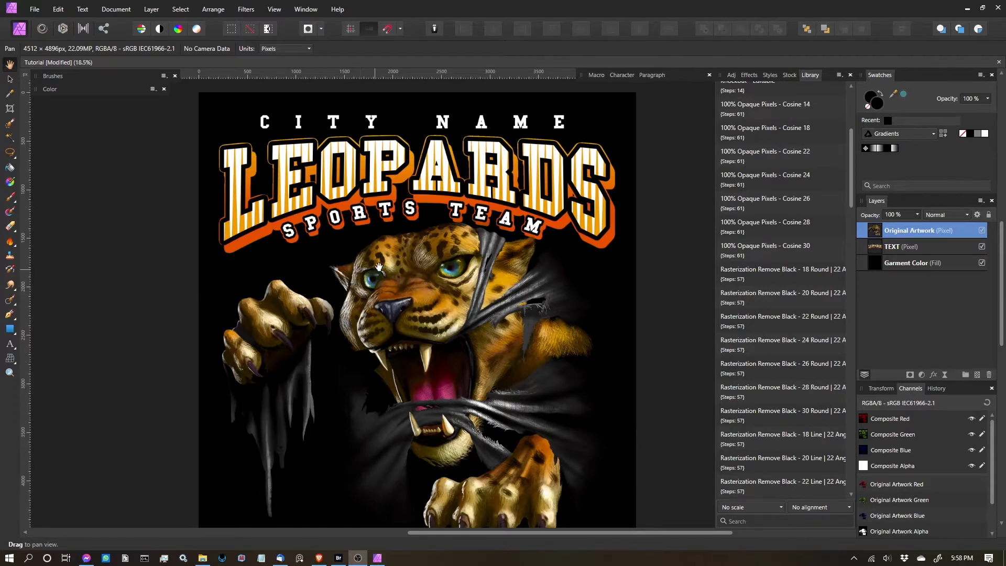
mouse_move(797, 275)
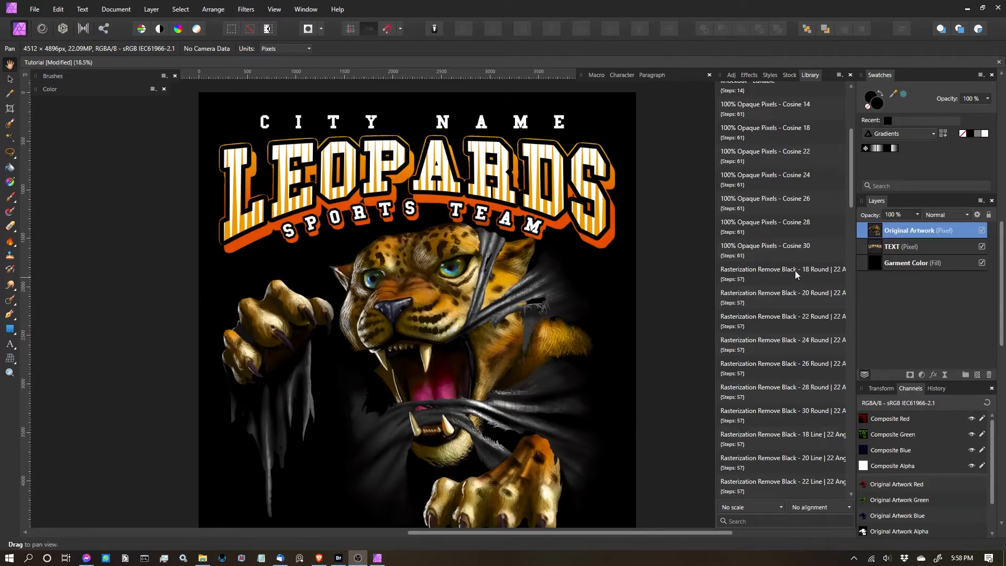
mouse_move(487, 268)
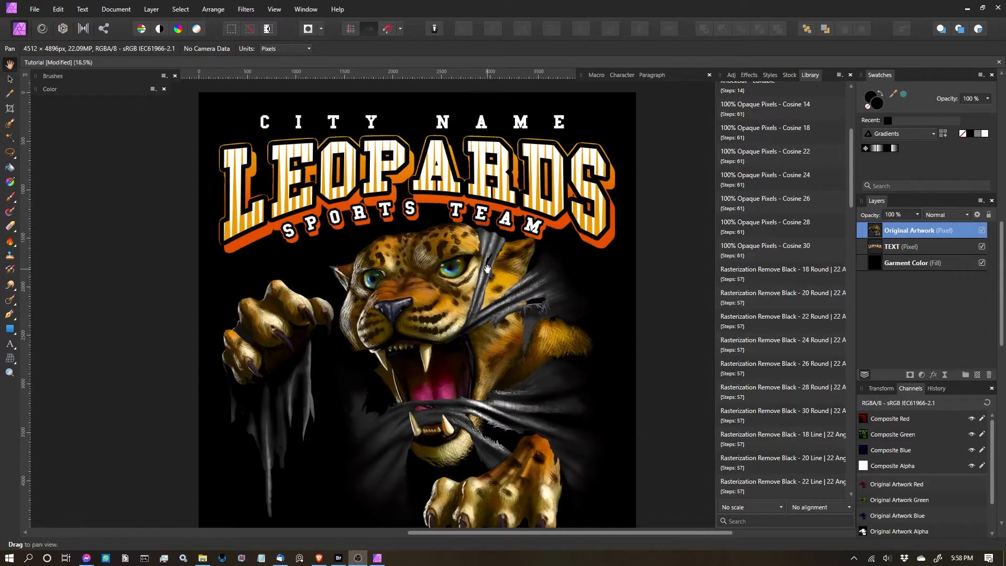
mouse_move(557, 279)
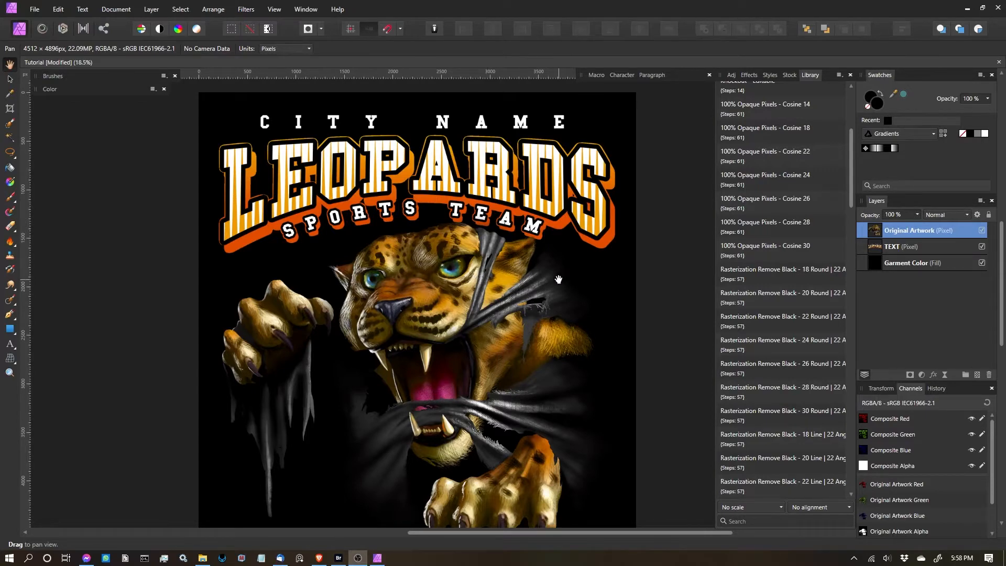
mouse_move(939, 263)
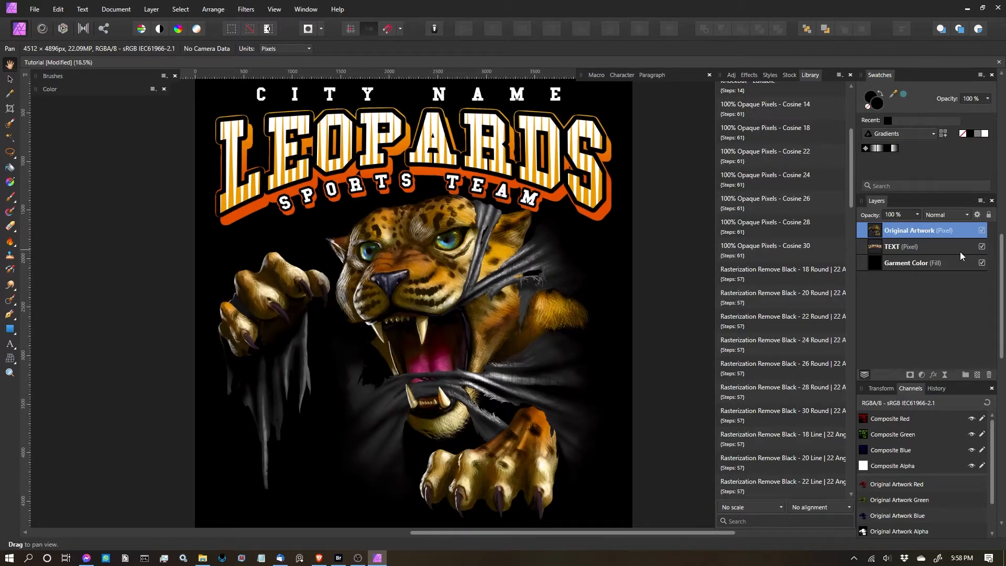
left_click(981, 246)
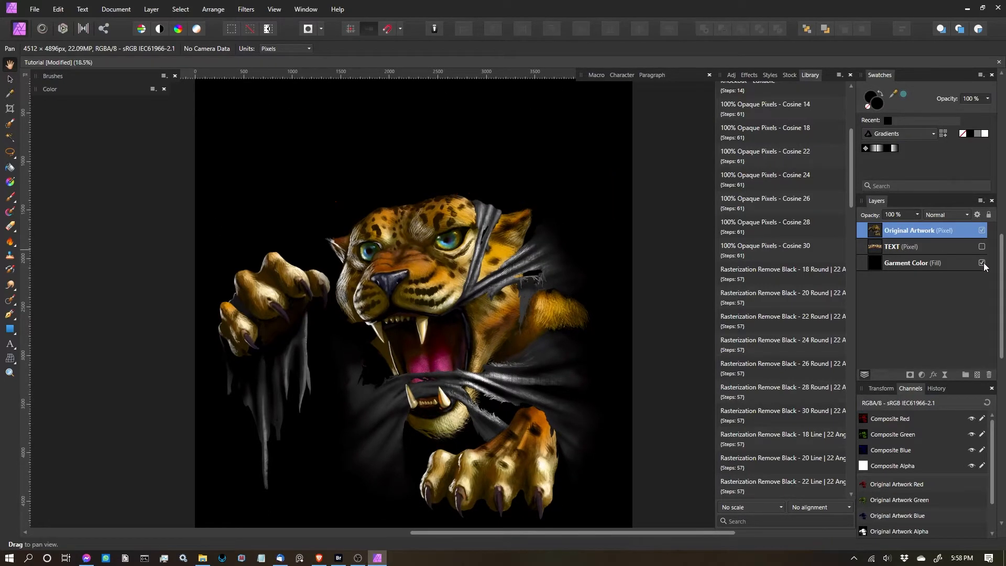
left_click(980, 263)
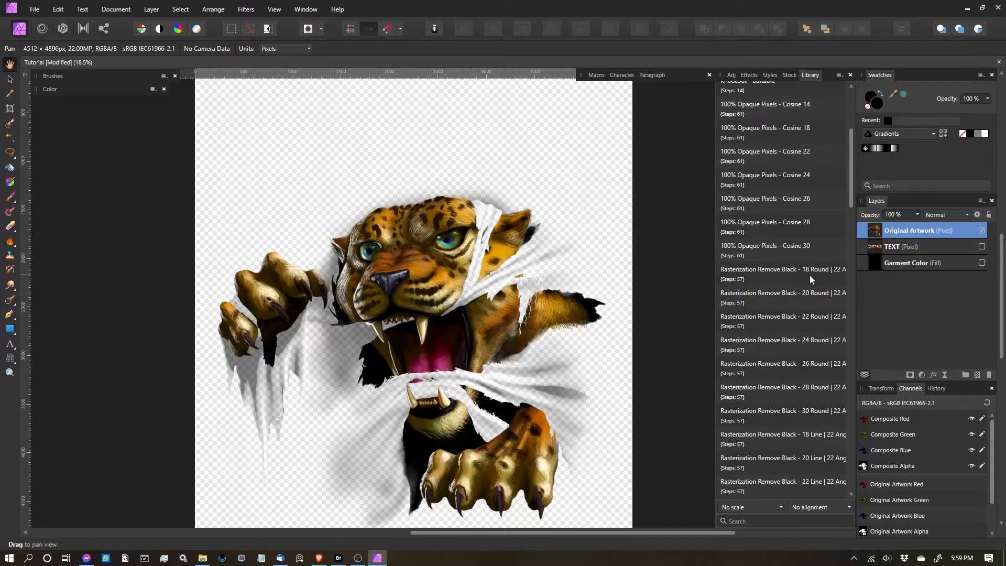
Show the black garment colour again behind the new round-dot halftone group
scroll("down", 3)
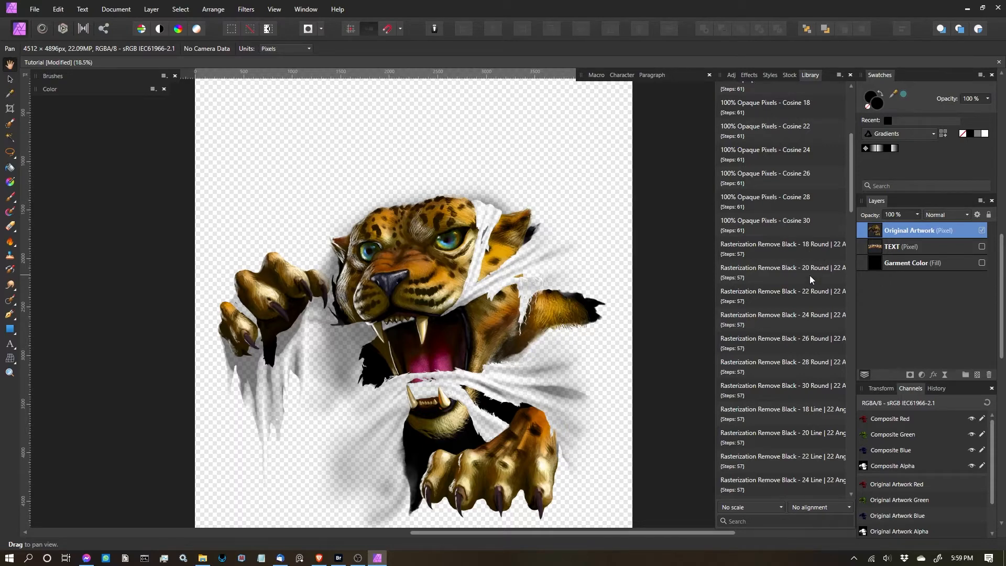
scroll("up", 3)
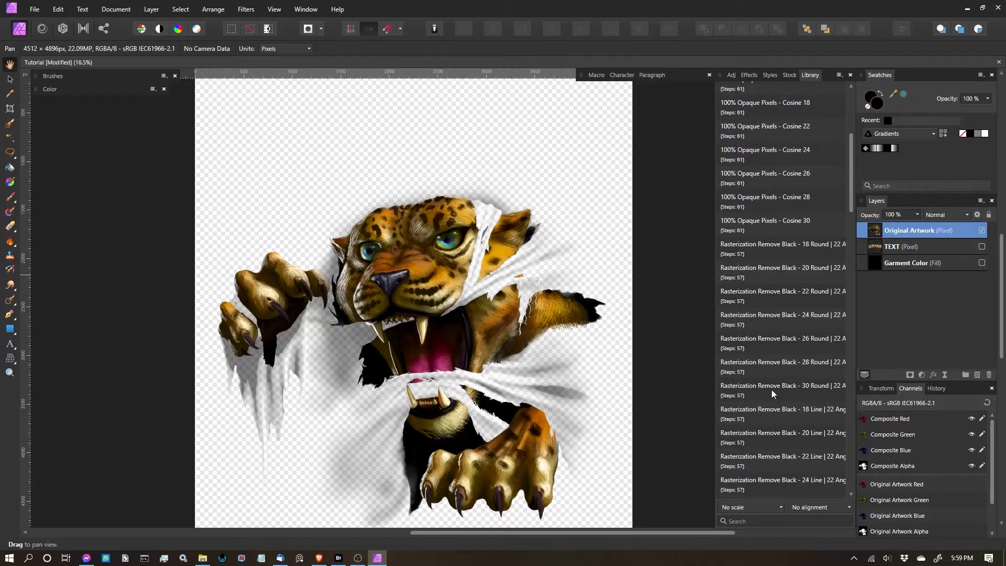
mouse_move(761, 391)
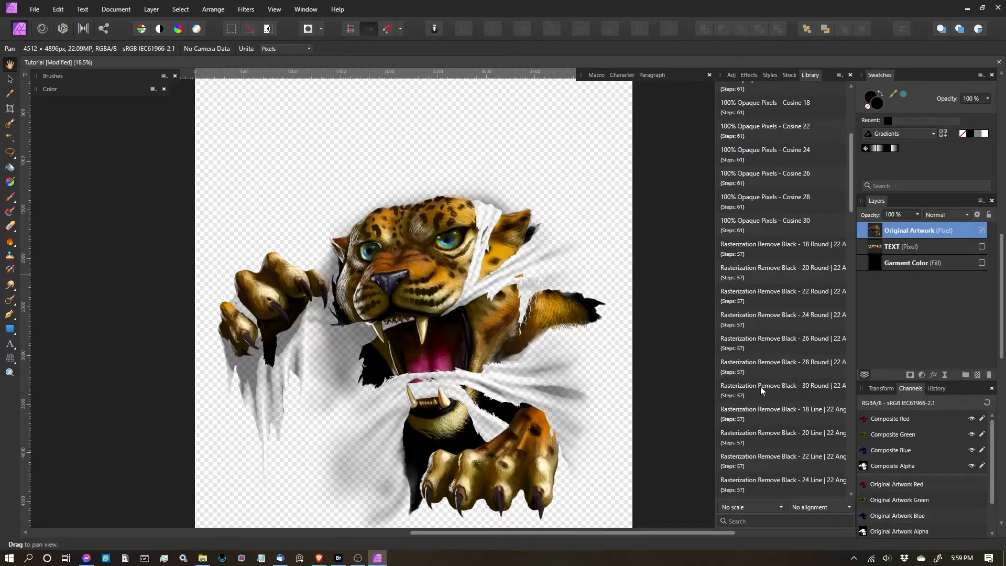
mouse_move(838, 391)
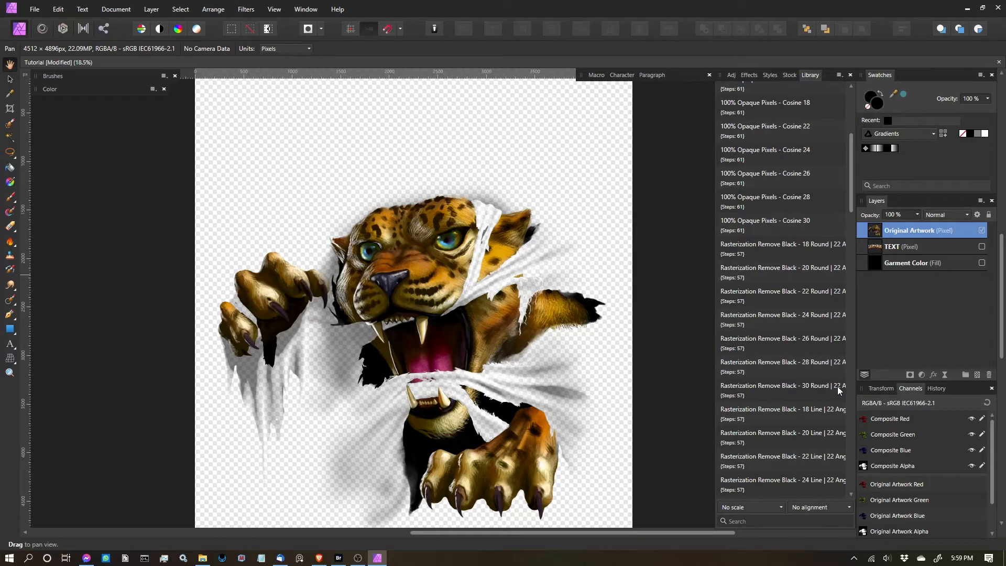
mouse_move(597, 339)
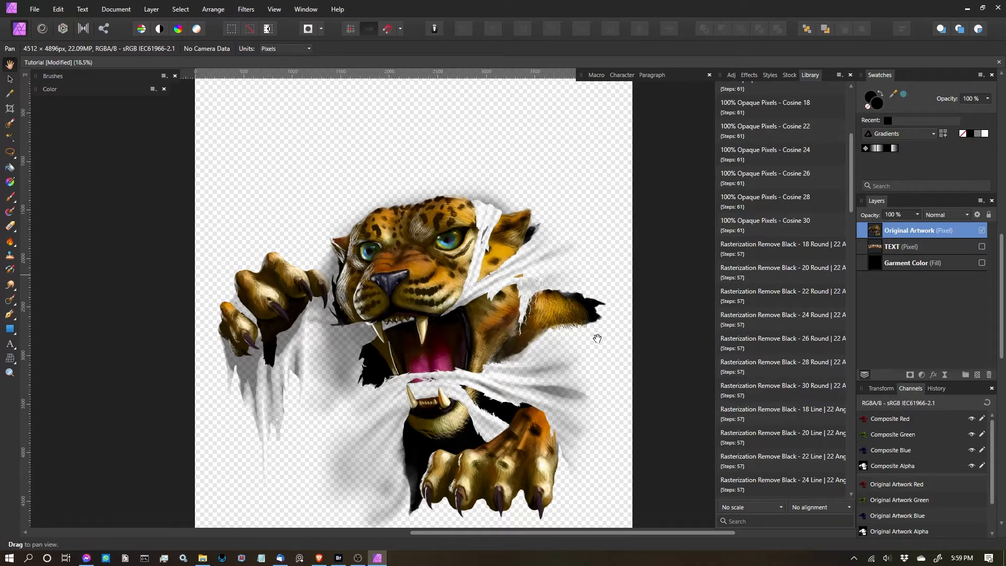
mouse_move(408, 299)
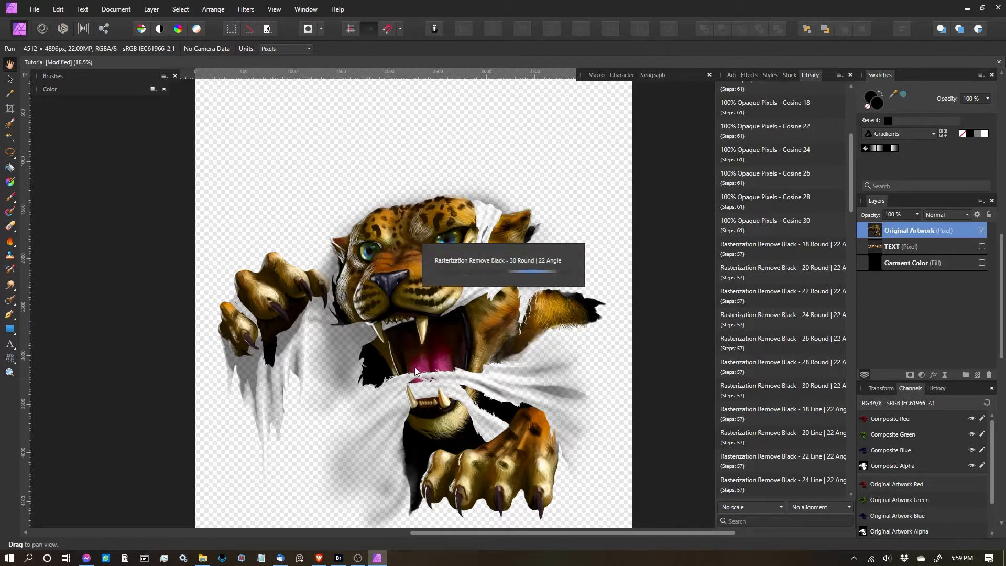
mouse_move(461, 262)
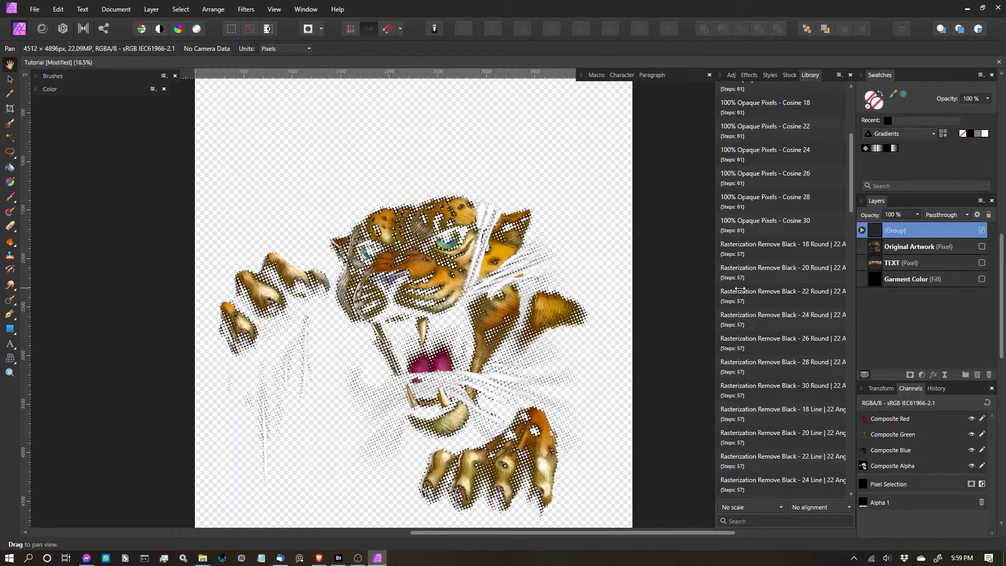
left_click(981, 279)
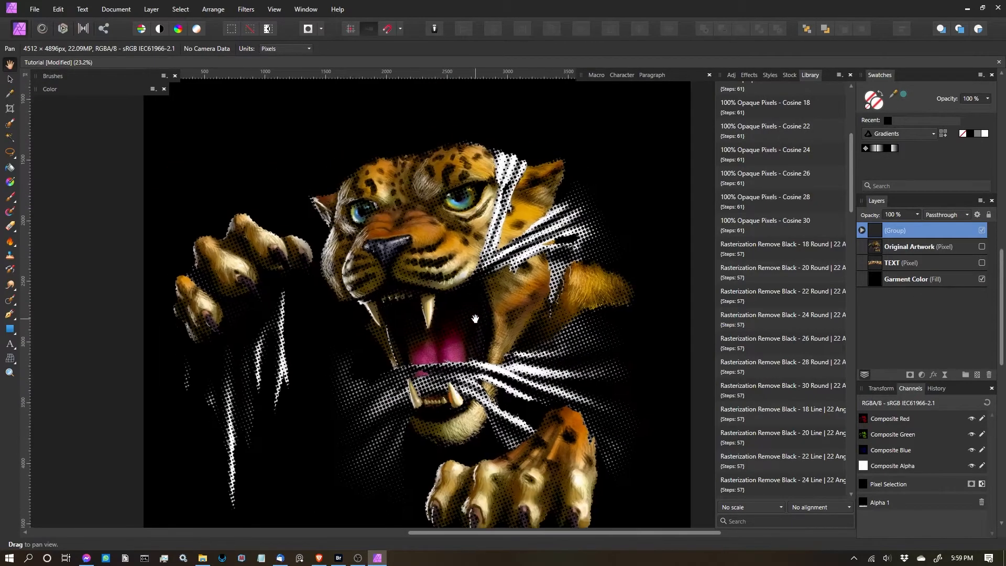
Scroll the view to review the halftone leopard against the black garment colour
scroll("up", 3)
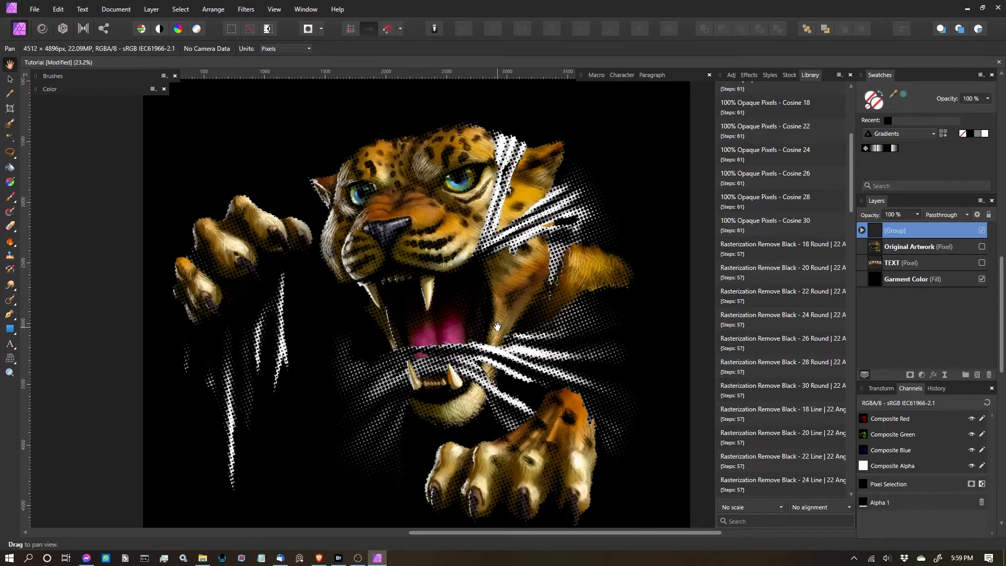
scroll("down", 3)
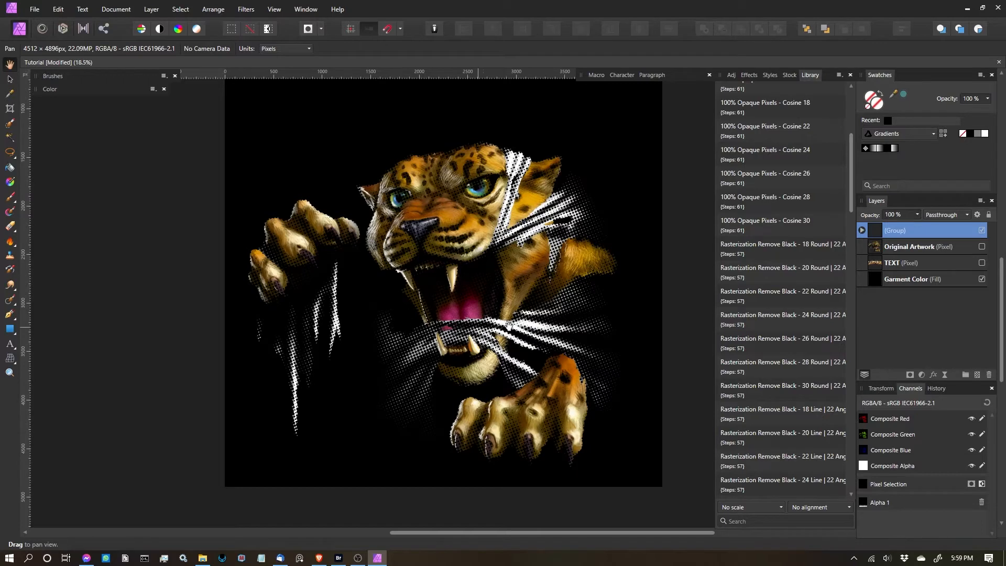
mouse_move(405, 193)
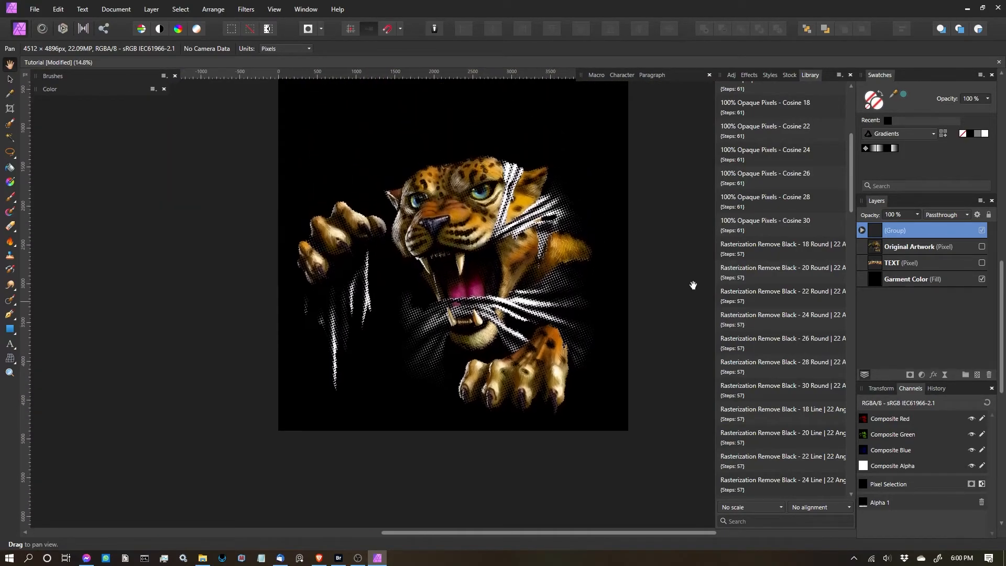
mouse_move(805, 250)
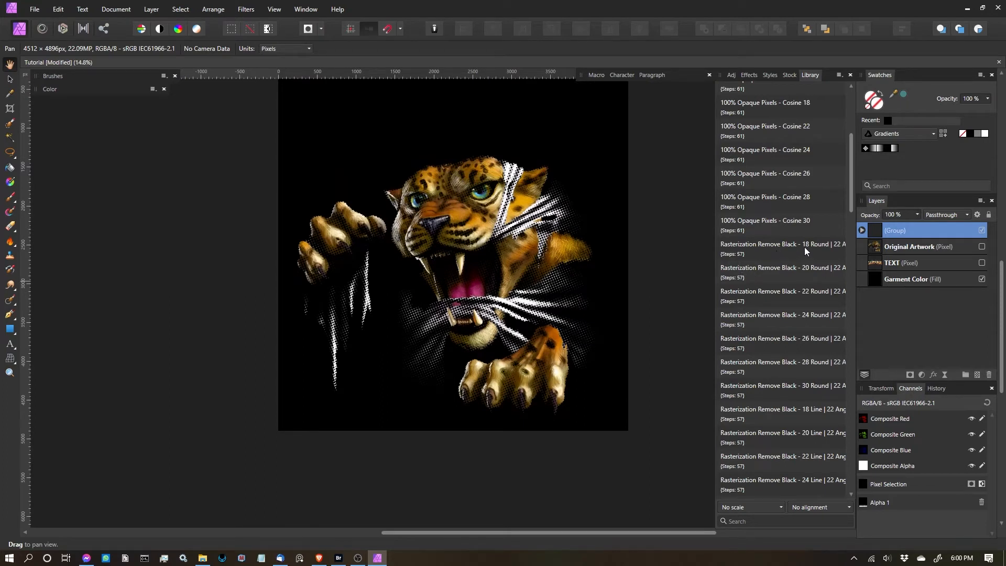
mouse_move(922, 229)
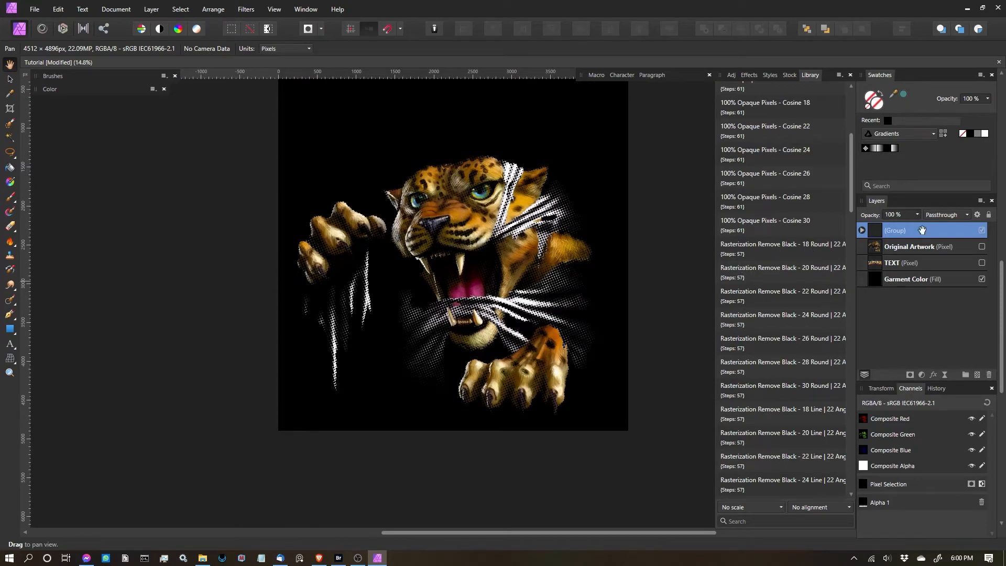
mouse_move(929, 239)
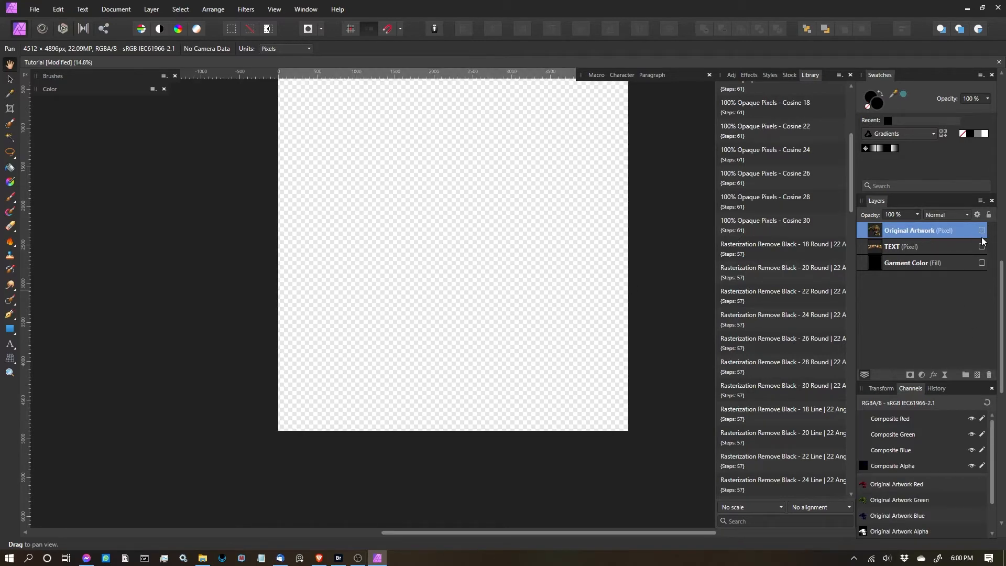
Make the Original Artwork layer visible and scroll the Library toward the 18 Line macros
left_click(981, 230)
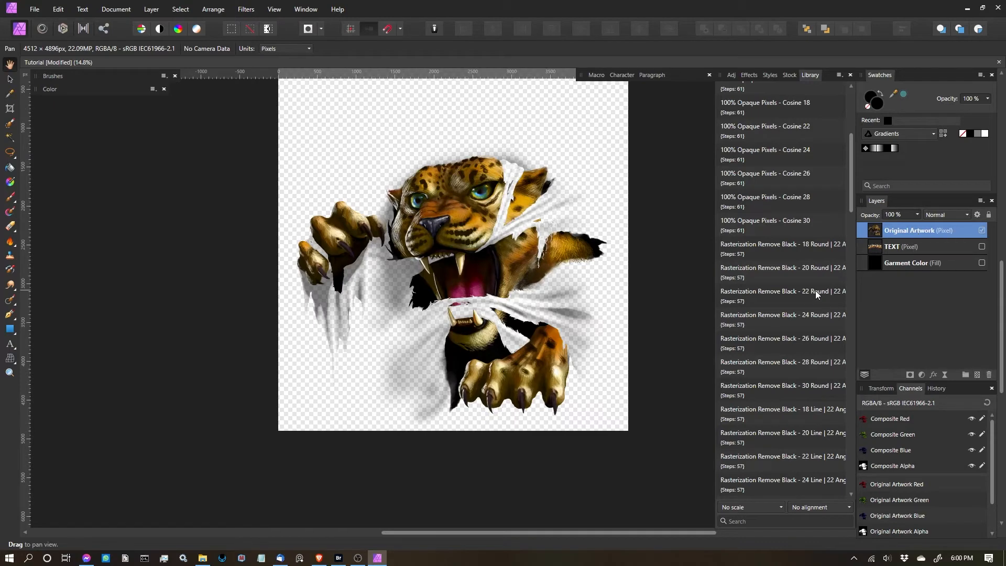
scroll("down", 3)
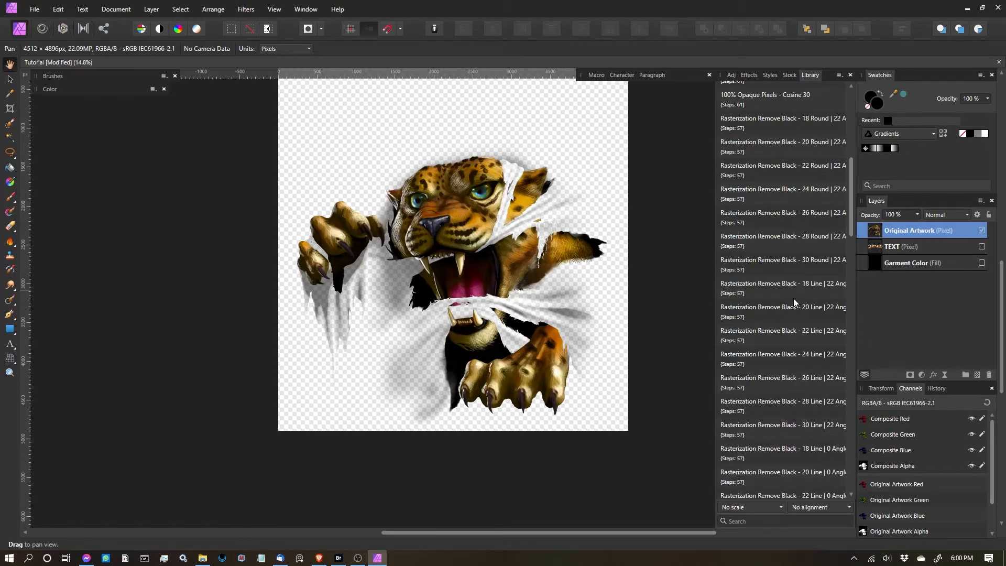
mouse_move(827, 293)
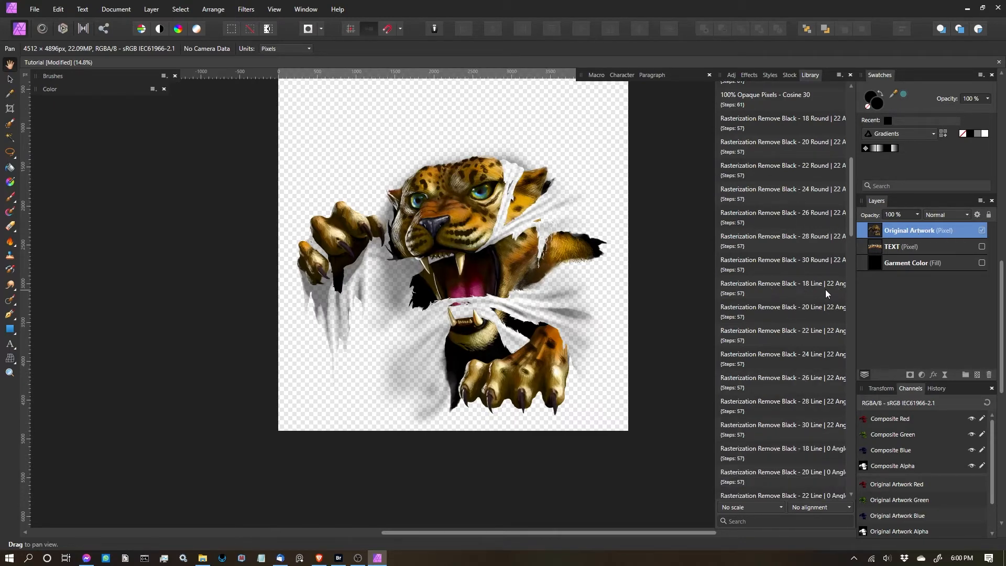
mouse_move(839, 289)
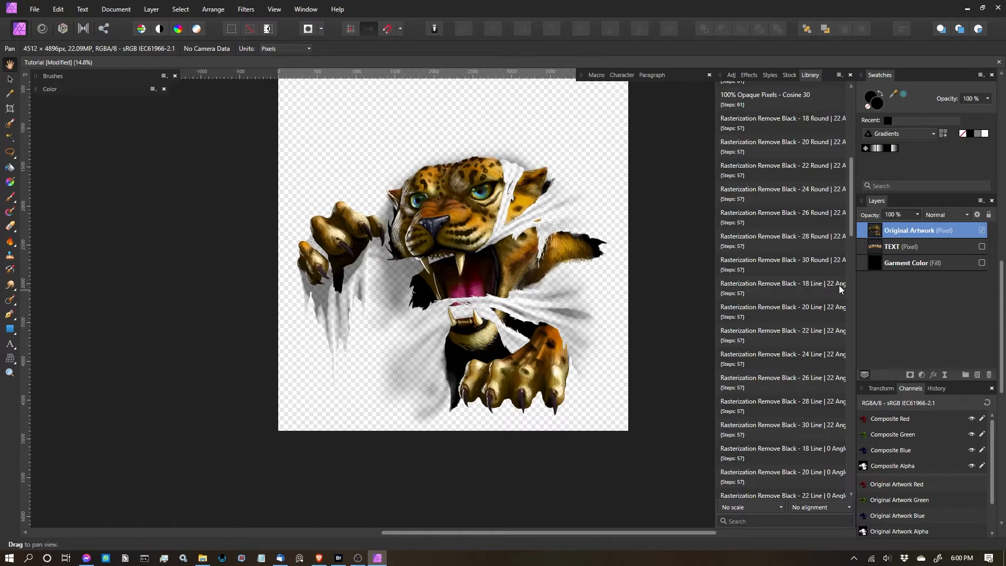
mouse_move(833, 293)
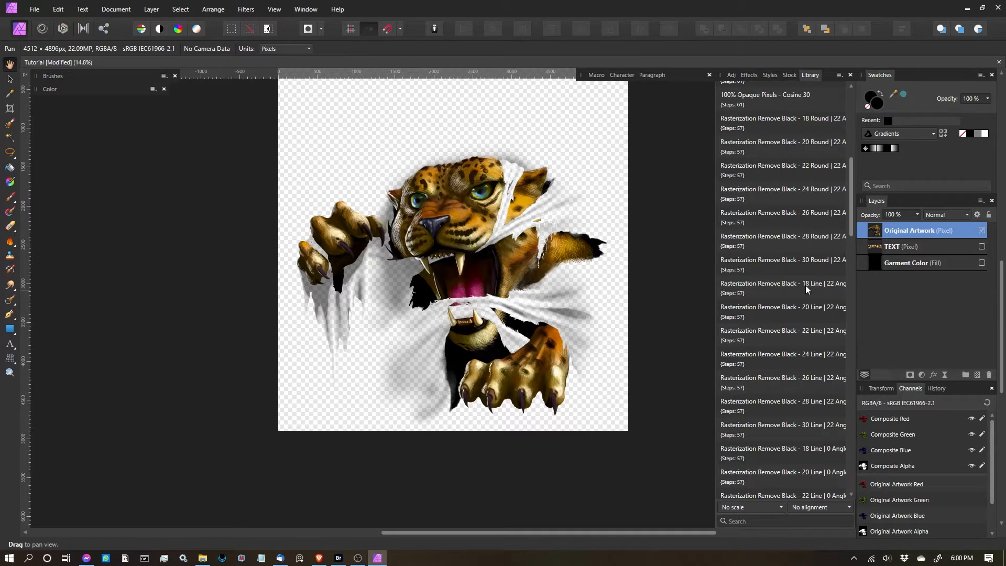
mouse_move(817, 289)
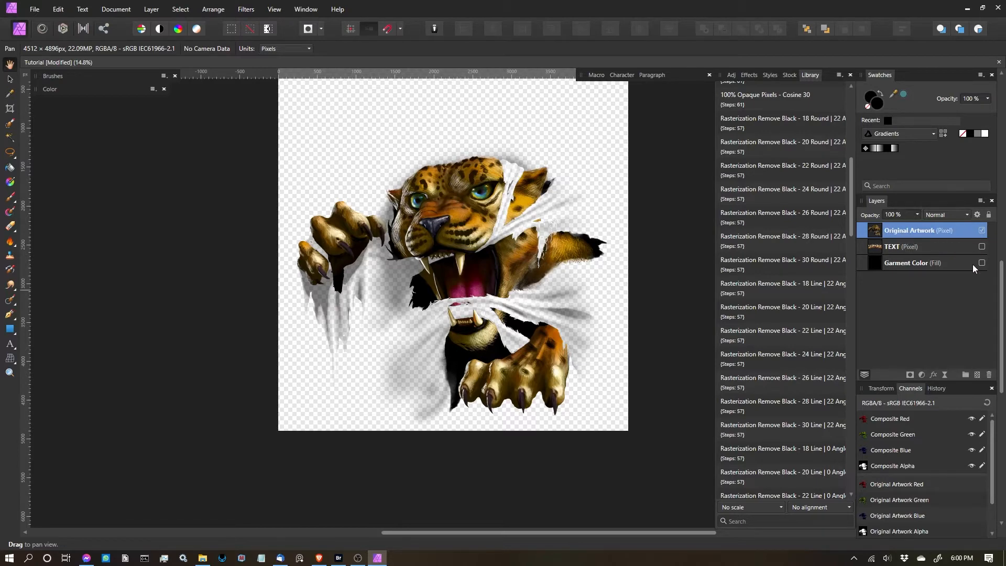
mouse_move(806, 290)
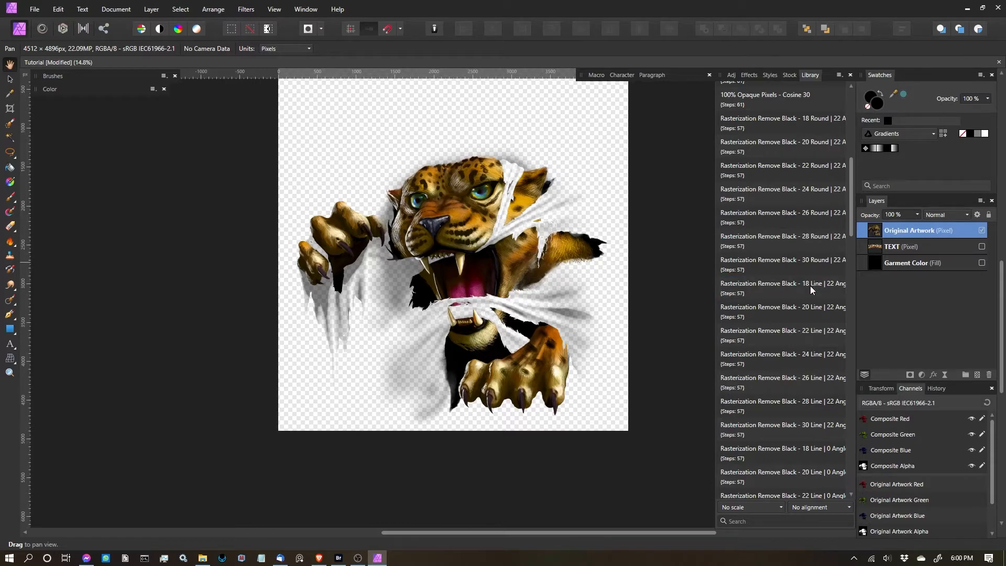
mouse_move(811, 289)
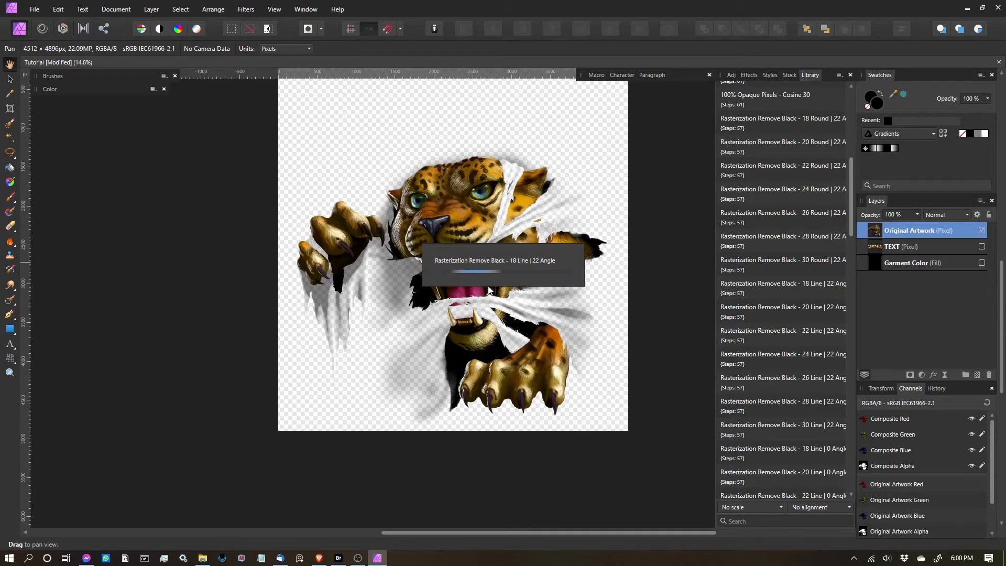
mouse_move(556, 274)
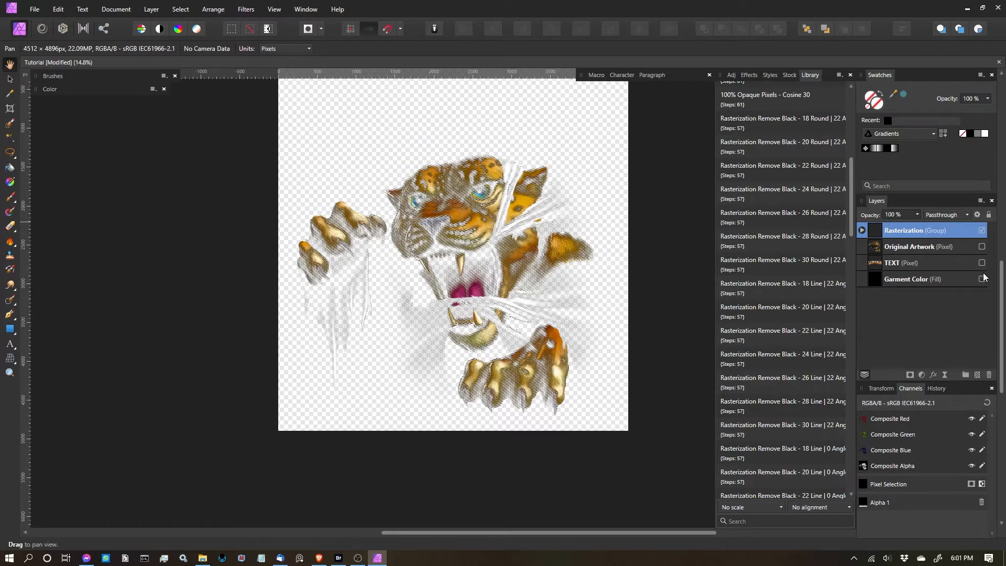
Show the black garment colour behind the line-rasterized leopard artwork
left_click(982, 278)
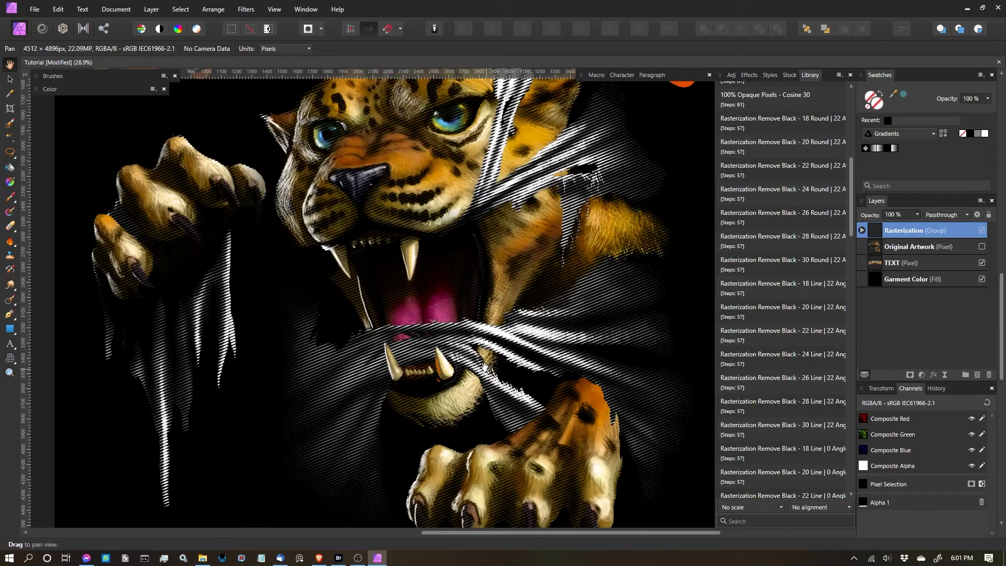
mouse_move(412, 316)
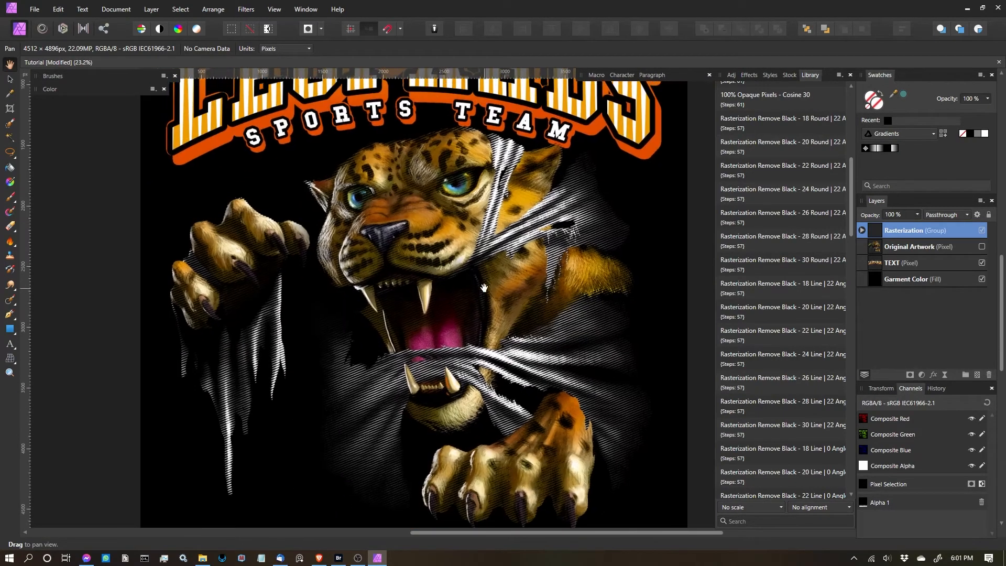
Inspect the line-halftone Leopards design, then scroll the Library macro list back to the top
scroll("down", 3)
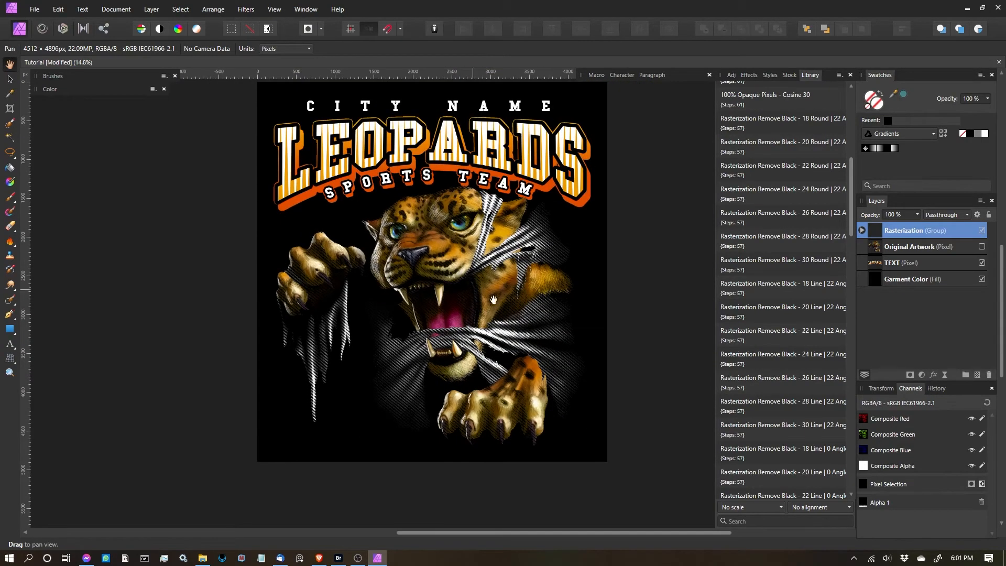
scroll("up", 3)
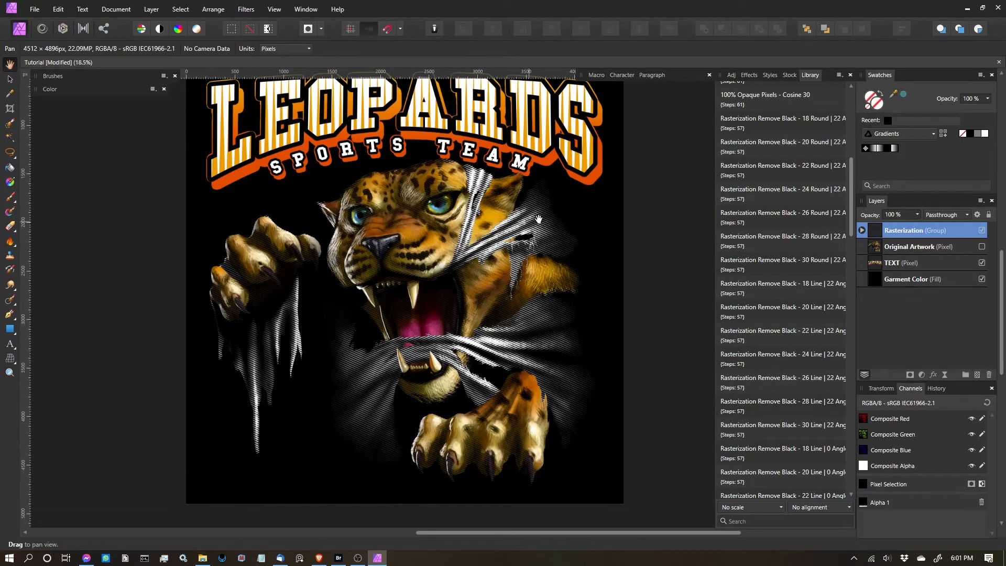
mouse_move(523, 226)
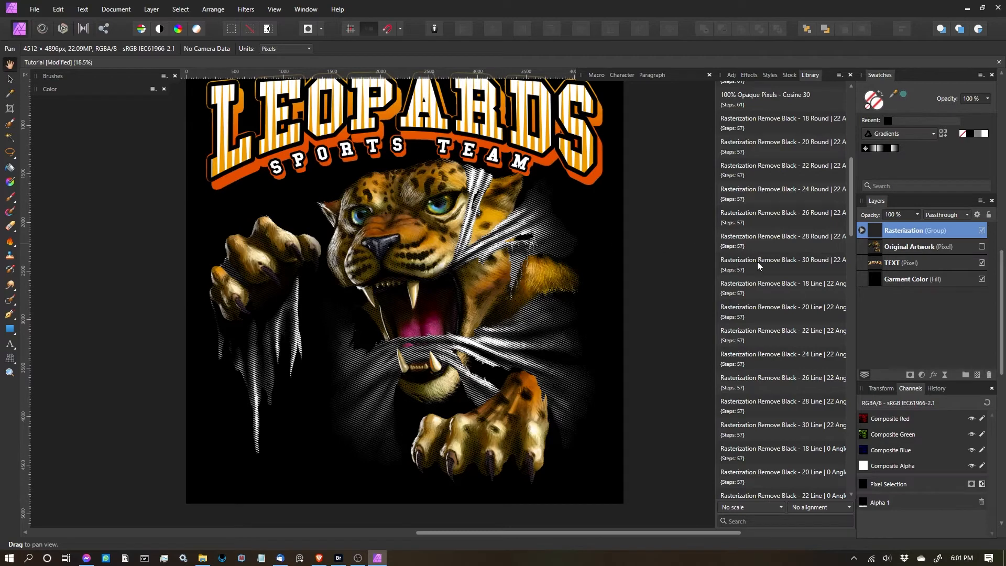
scroll("up", 3)
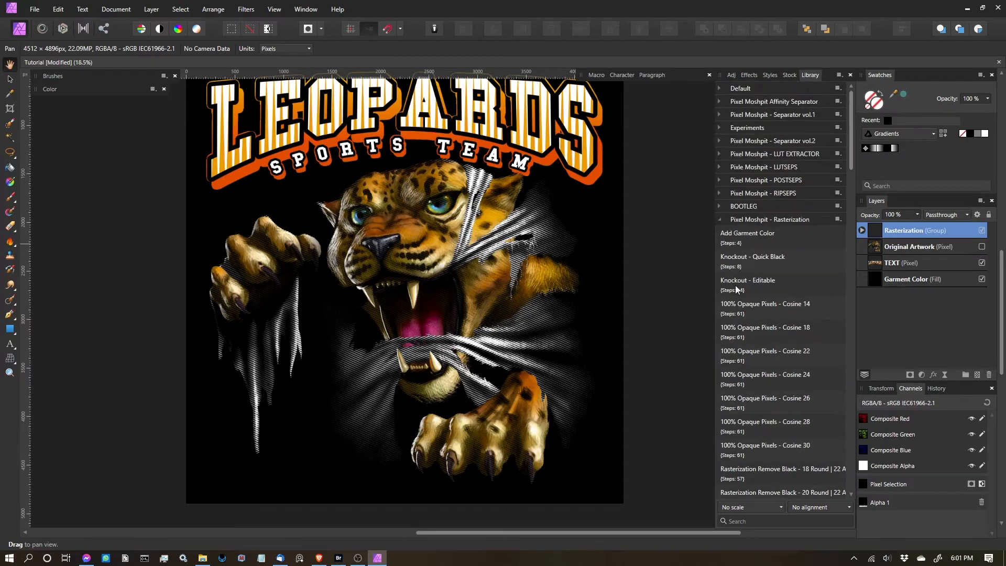
mouse_move(768, 287)
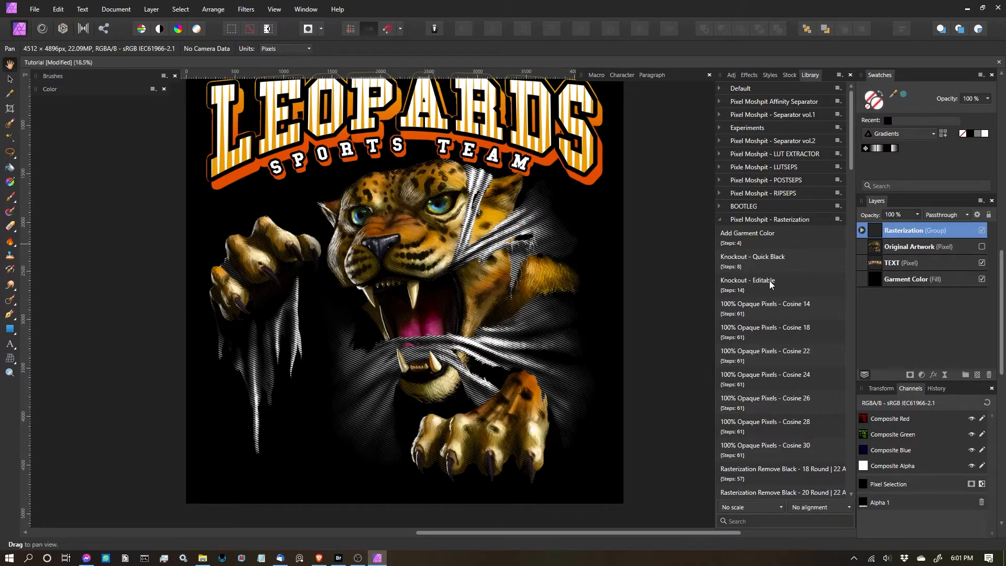
Scroll down through the Library macro list
scroll("down", 3)
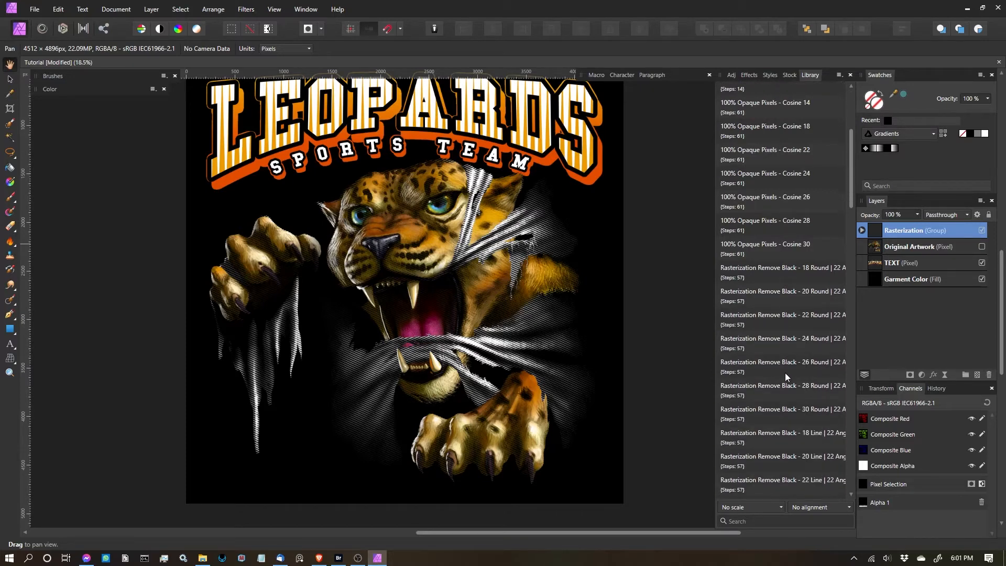
scroll("down", 3)
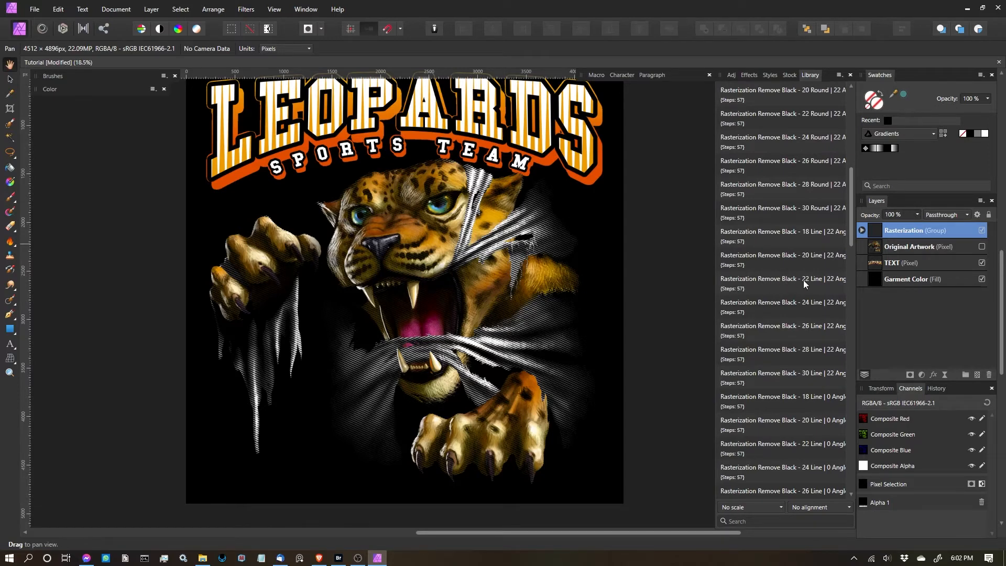
mouse_move(768, 284)
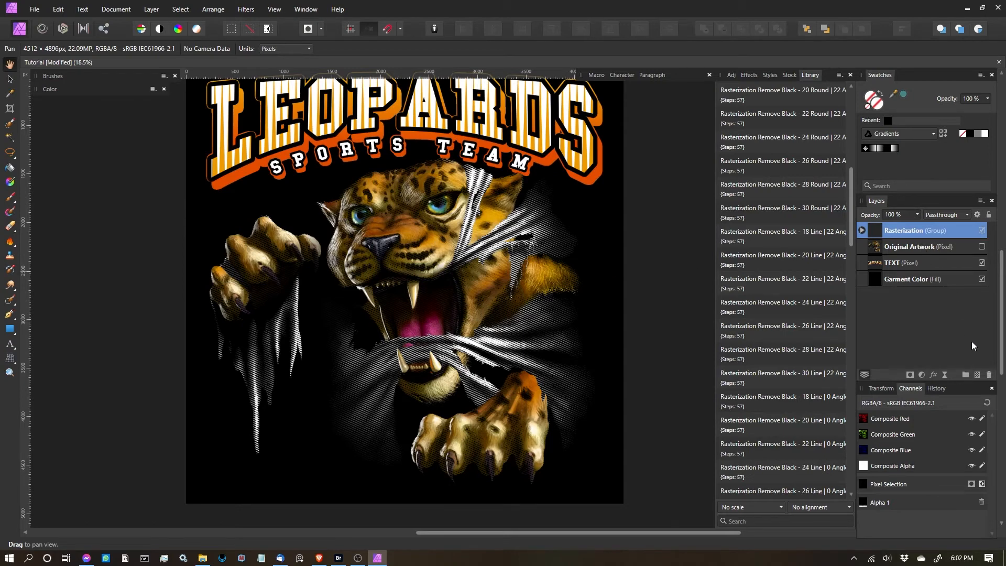
mouse_move(990, 379)
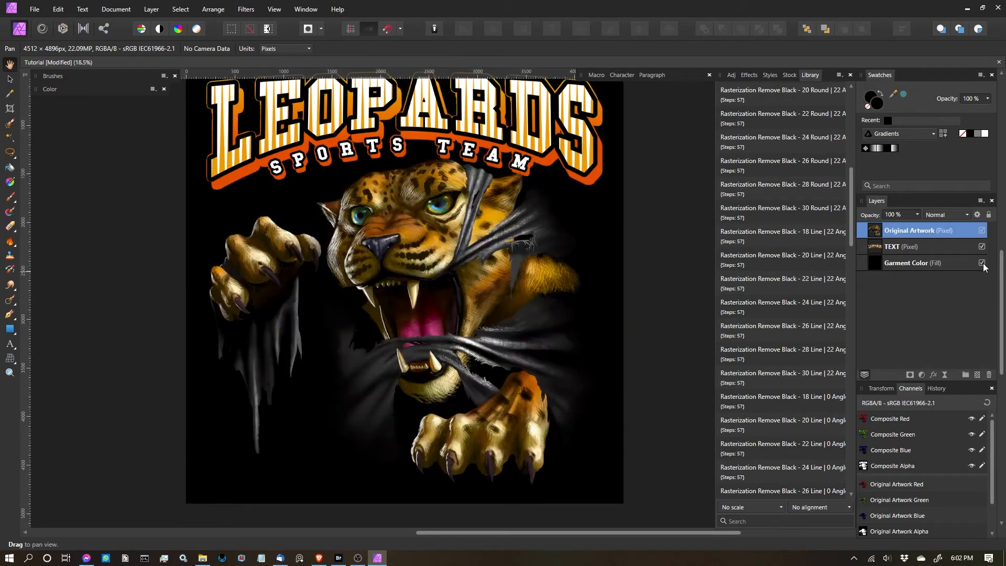
Hide the garment colour and lettering, then scroll the Library to the Cosine macros
left_click(980, 248)
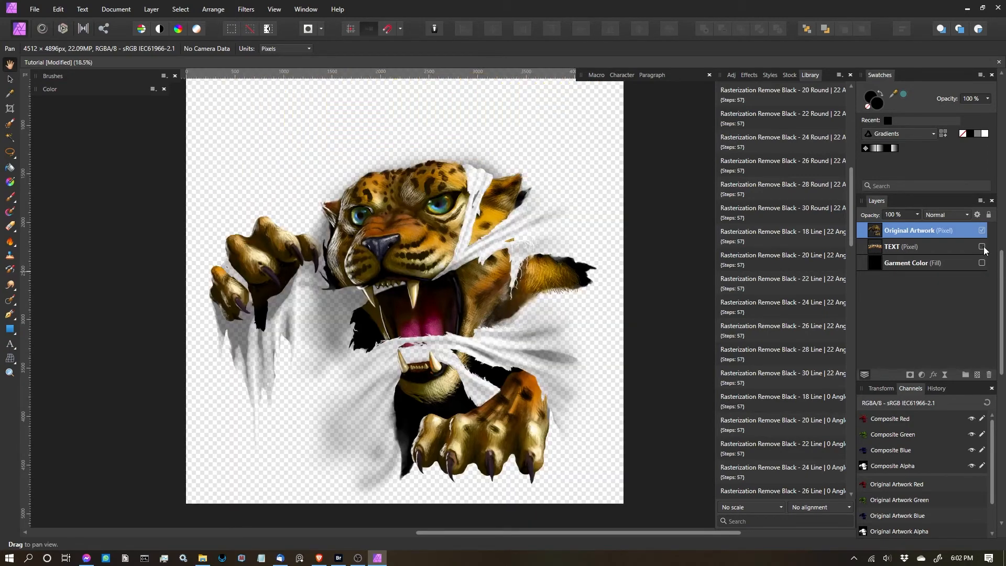
scroll("down", 3)
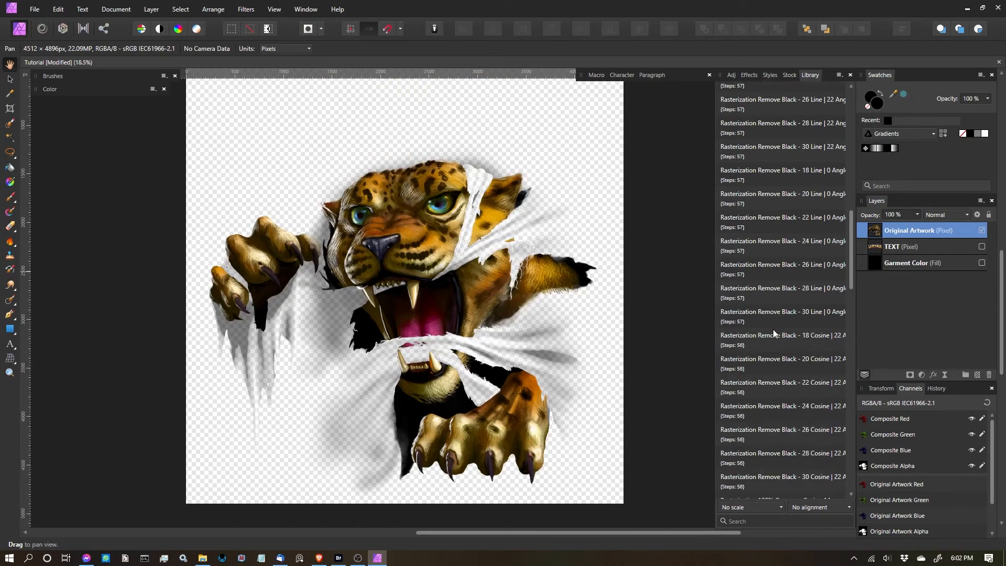
scroll("down", 3)
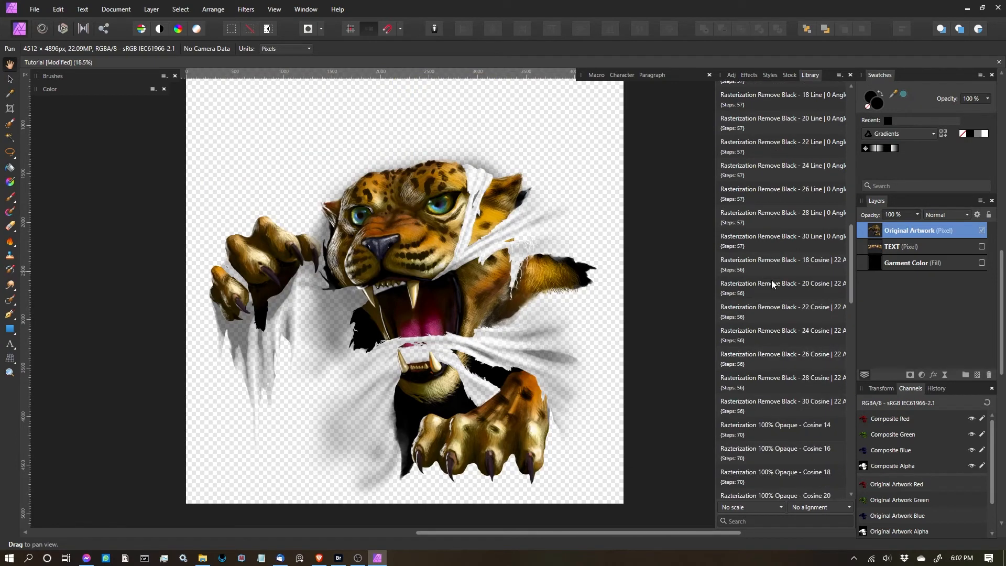
scroll("up", 3)
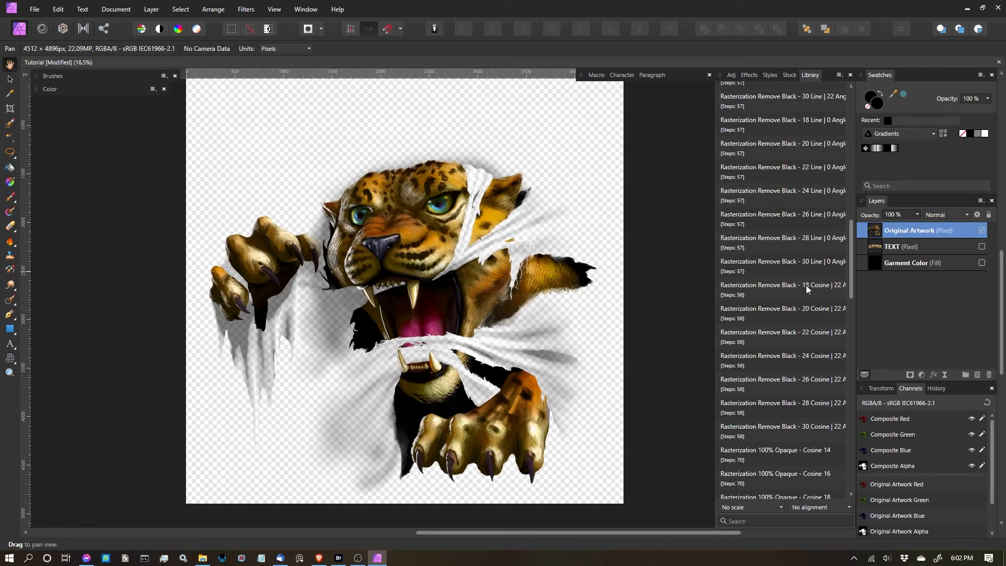
mouse_move(766, 293)
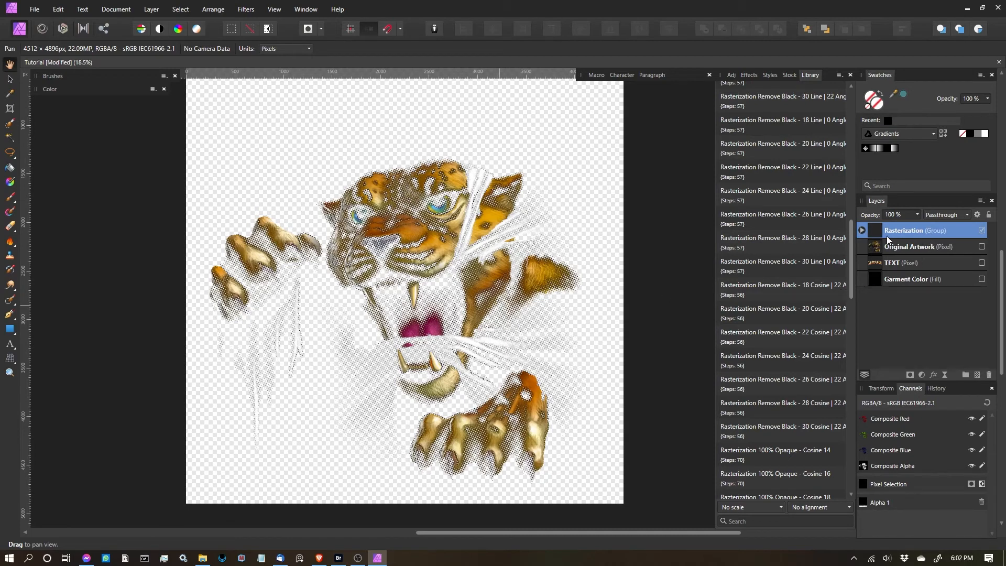
mouse_move(985, 282)
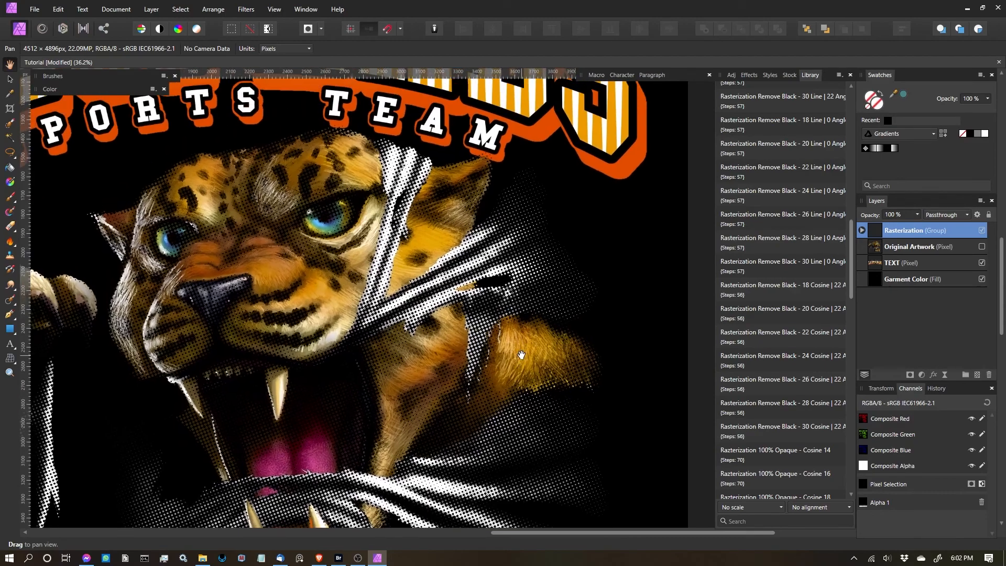
Zoom in to inspect the halftone dots, then zoom back out to fit the design
scroll("up", 3)
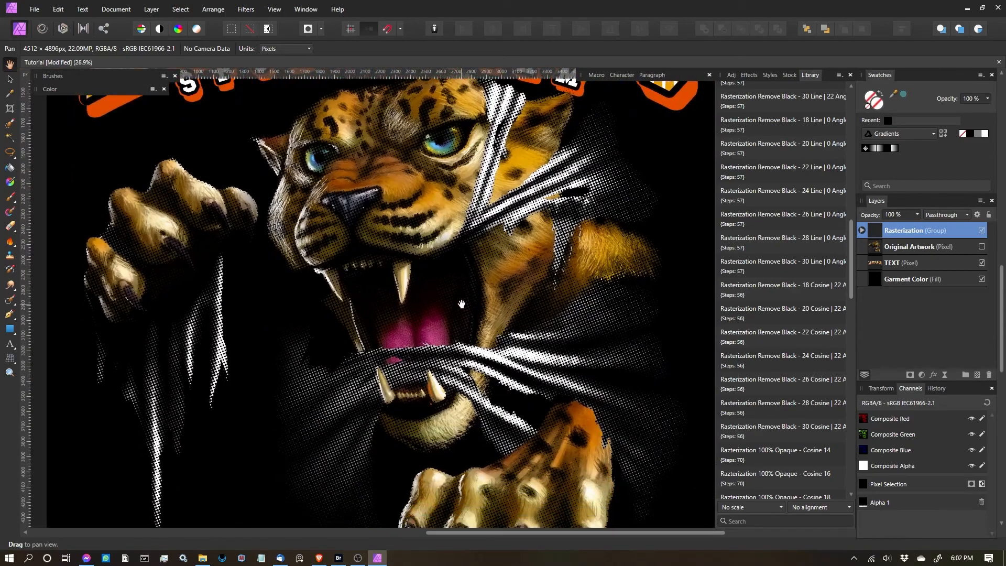
scroll("down", 3)
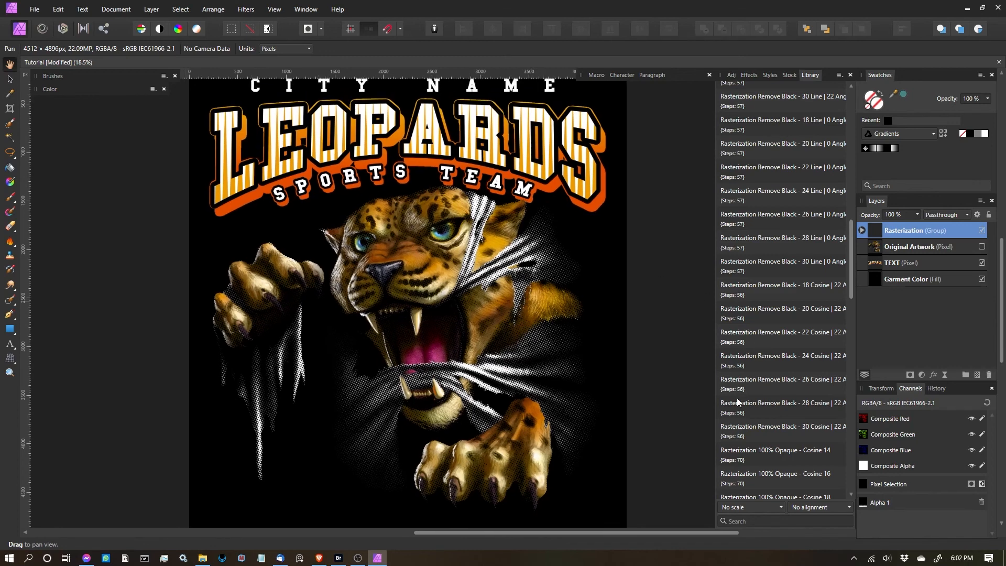
mouse_move(826, 384)
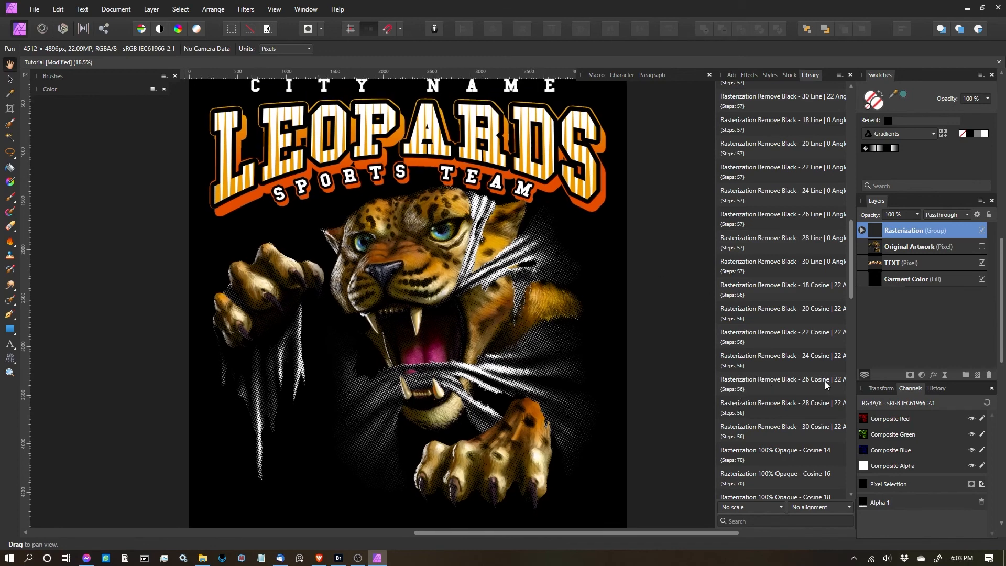
scroll("up", 3)
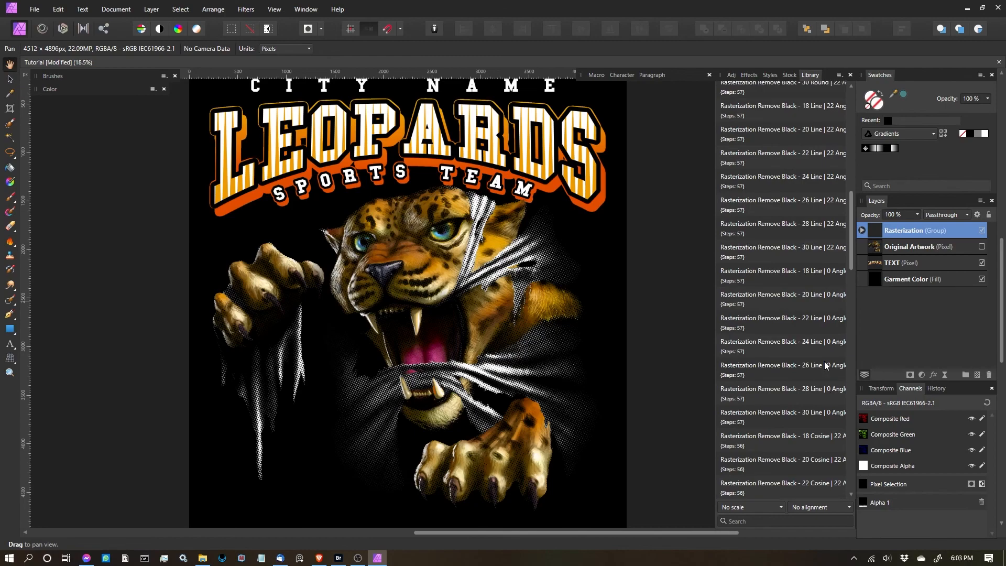